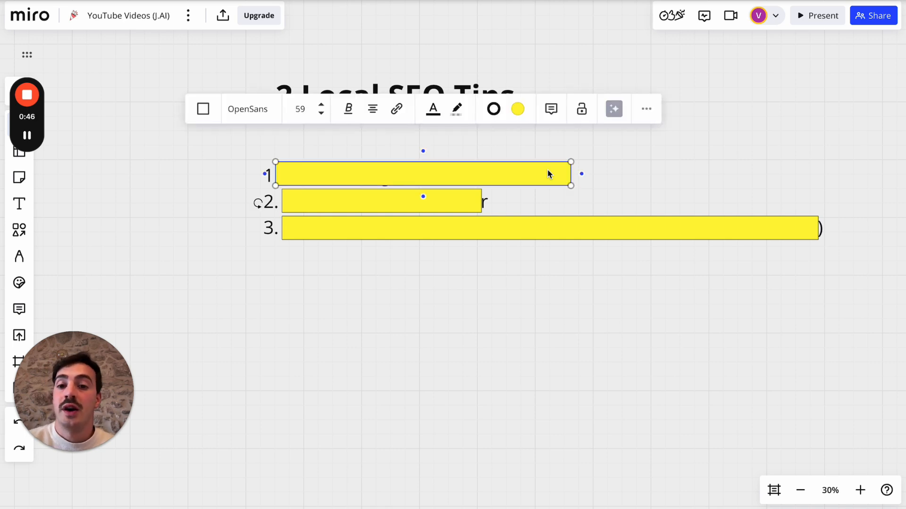
mouse_move(687, 171)
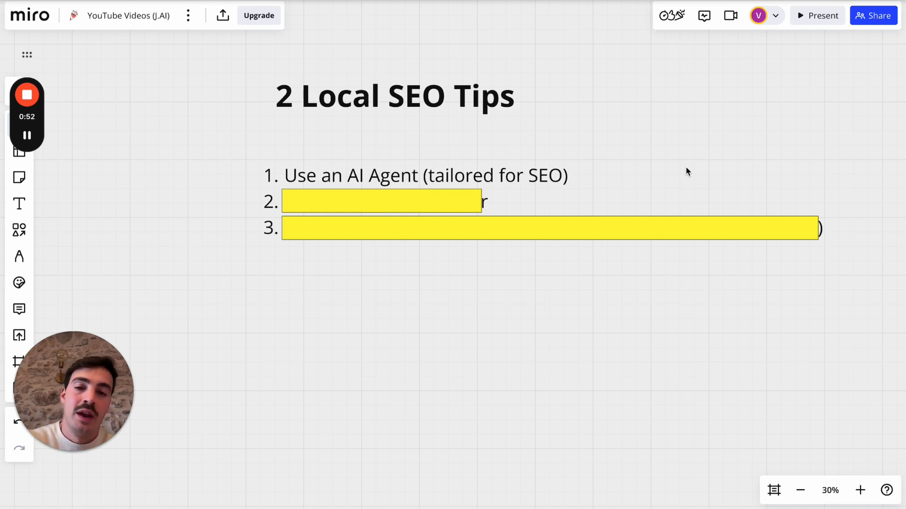
mouse_move(674, 171)
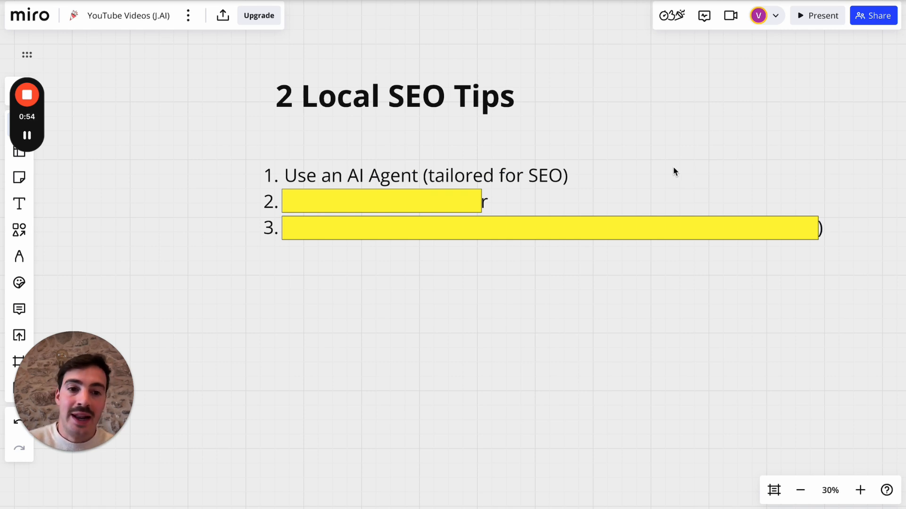
Step: With the red pen, underline 'AI Agent' and draw an arrow upward from it
left_click(19, 256)
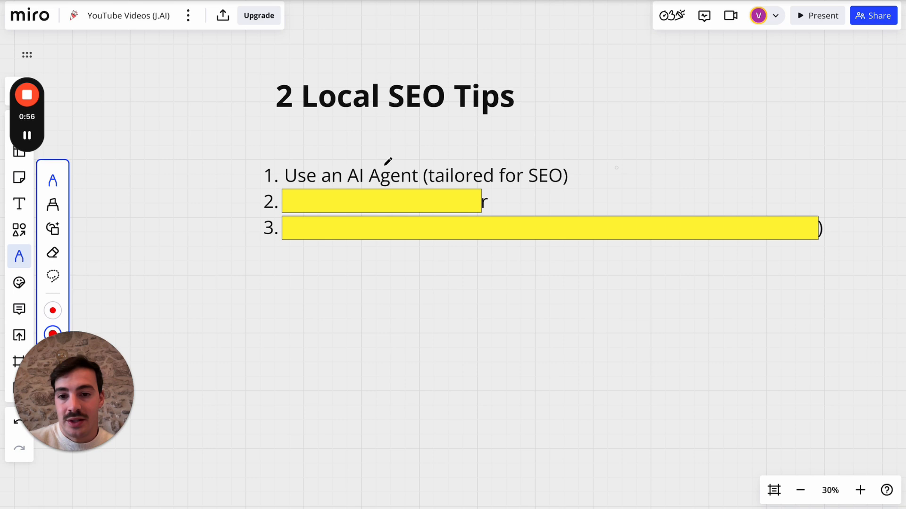
left_click_drag(344, 162, 396, 157)
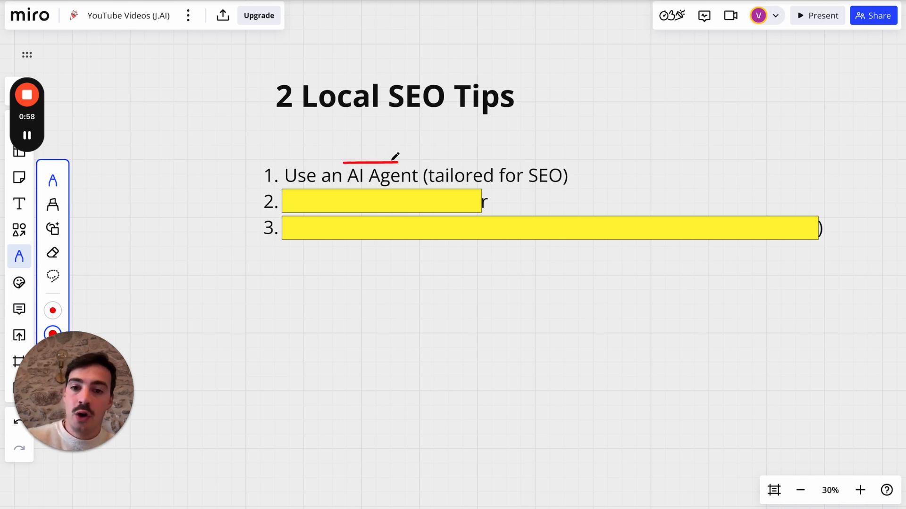
left_click_drag(395, 160, 655, 121)
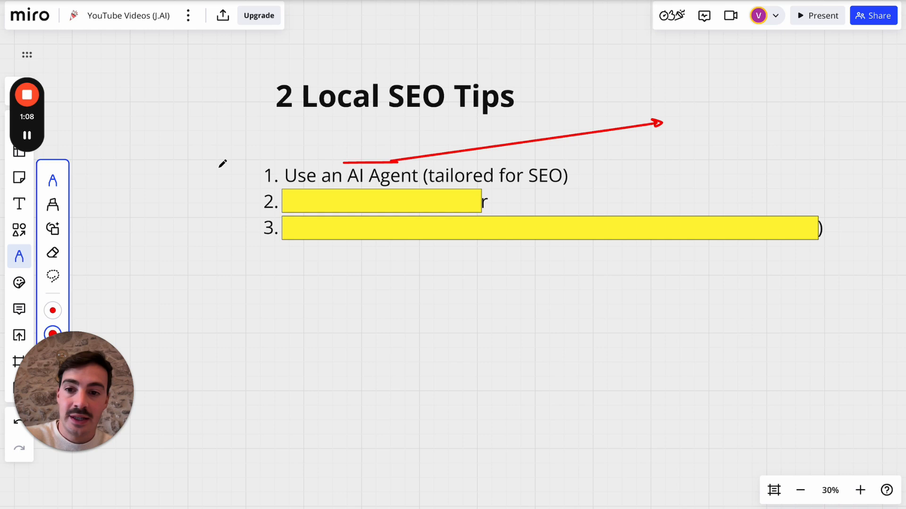
Step: Draw a T pointing at tip 1, circle SEO, and label its branches ON and OFF
left_click_drag(189, 170, 222, 165)
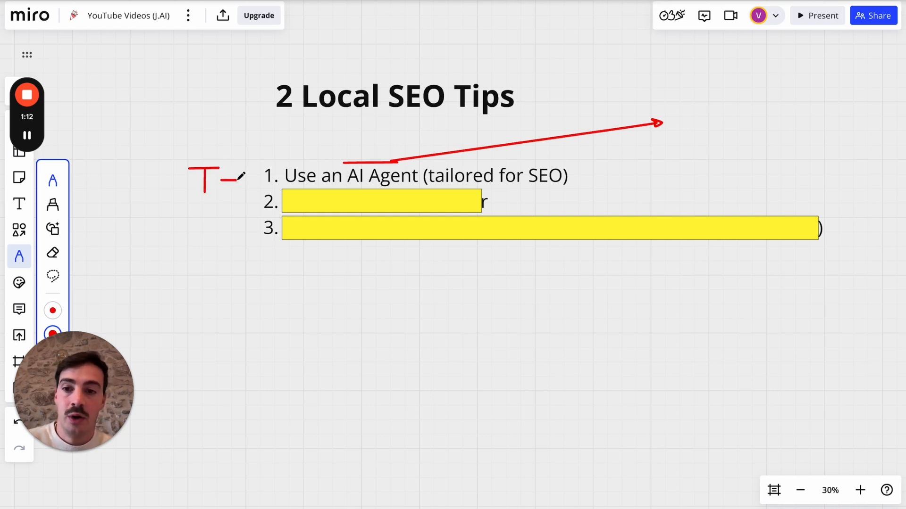
left_click_drag(231, 178, 260, 178)
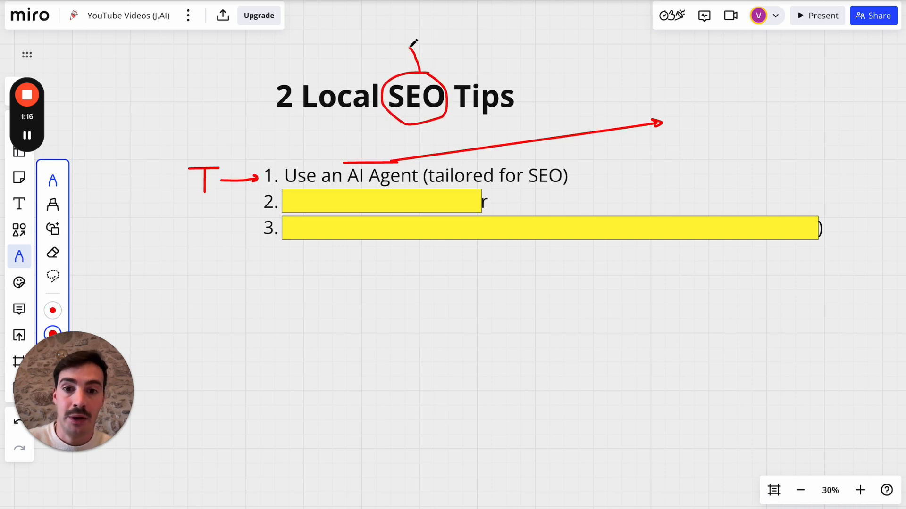
left_click_drag(410, 43, 424, 28)
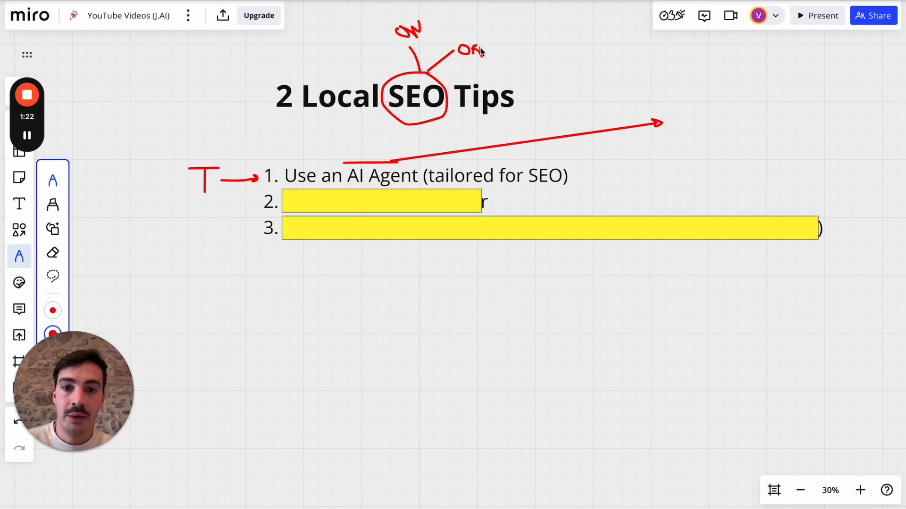
left_click_drag(453, 63, 595, 44)
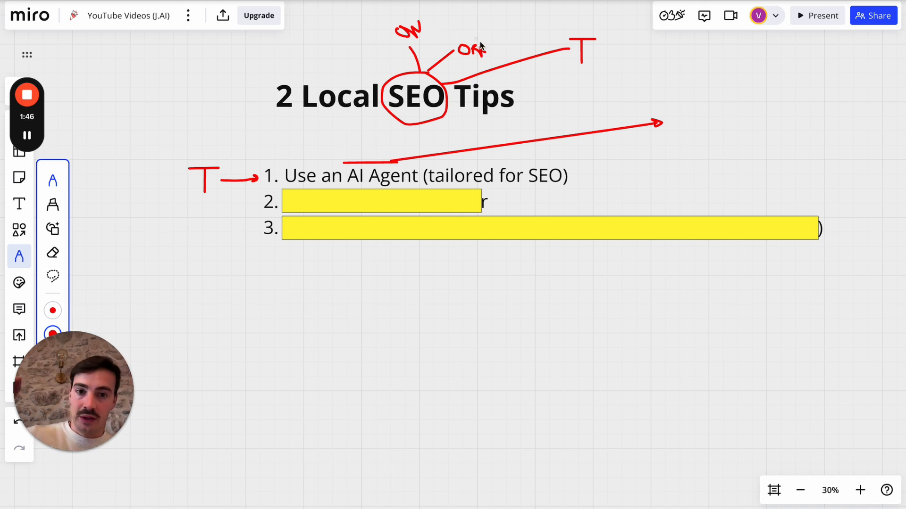
mouse_move(483, 107)
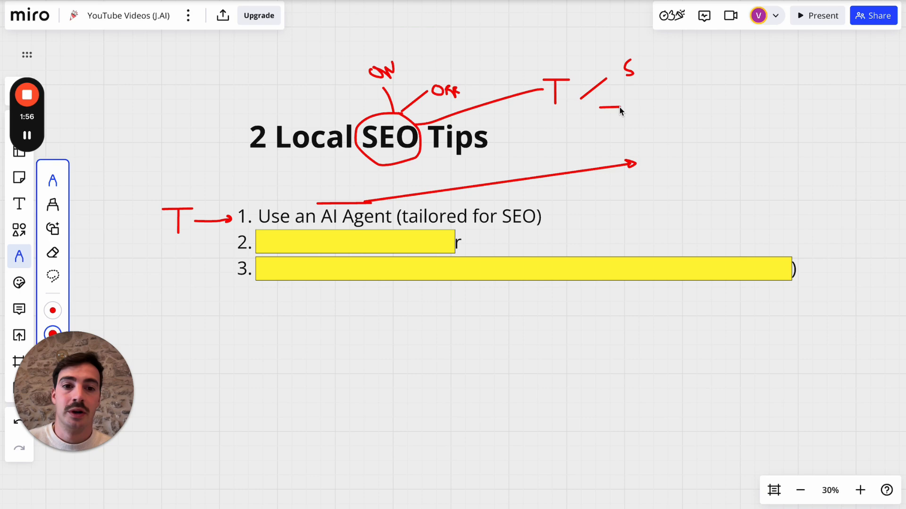
Step: Add red S, S and M marks fanning out beside the new T
left_click_drag(601, 107, 635, 113)
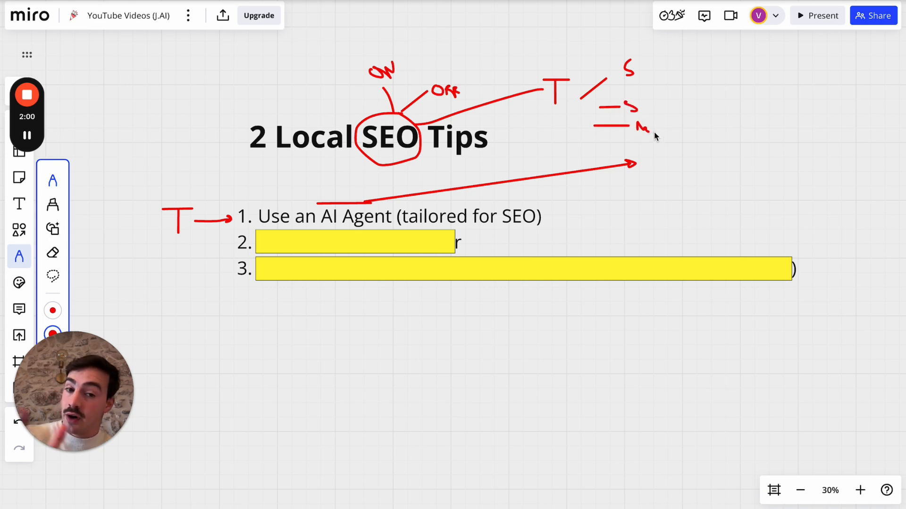
mouse_move(457, 69)
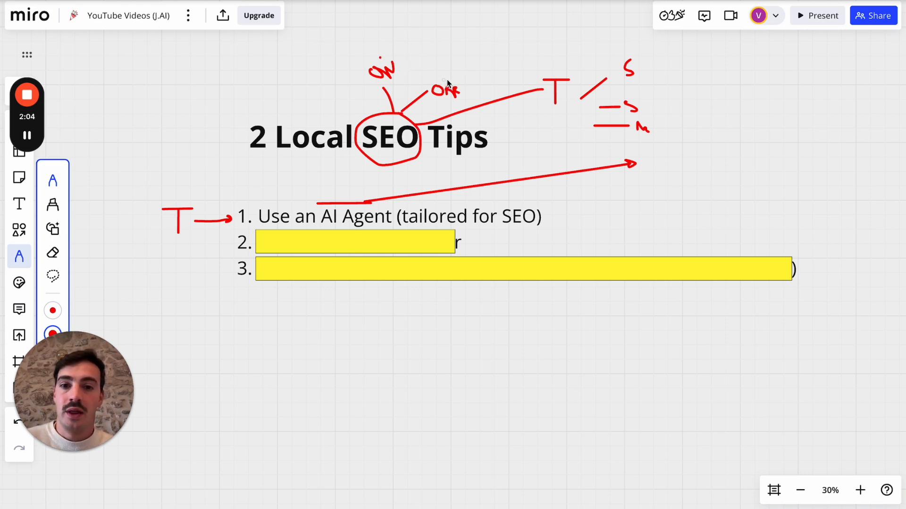
mouse_move(556, 73)
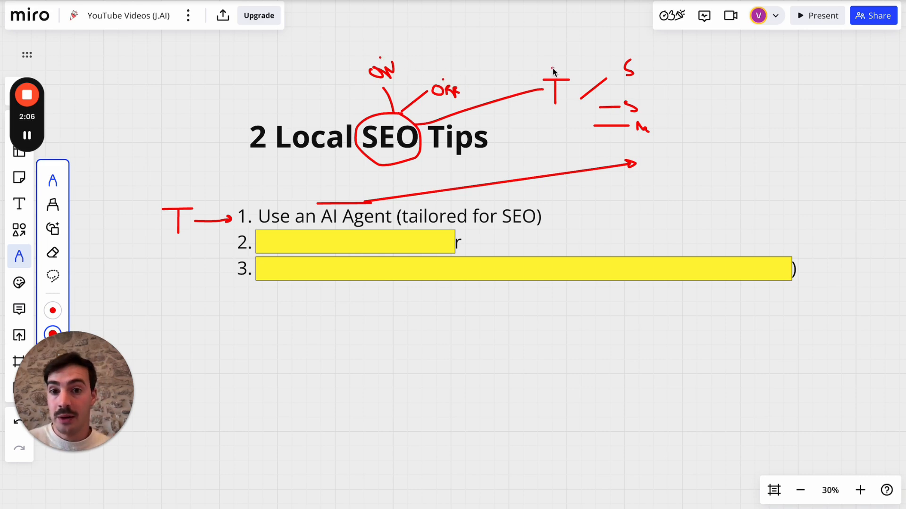
mouse_move(368, 133)
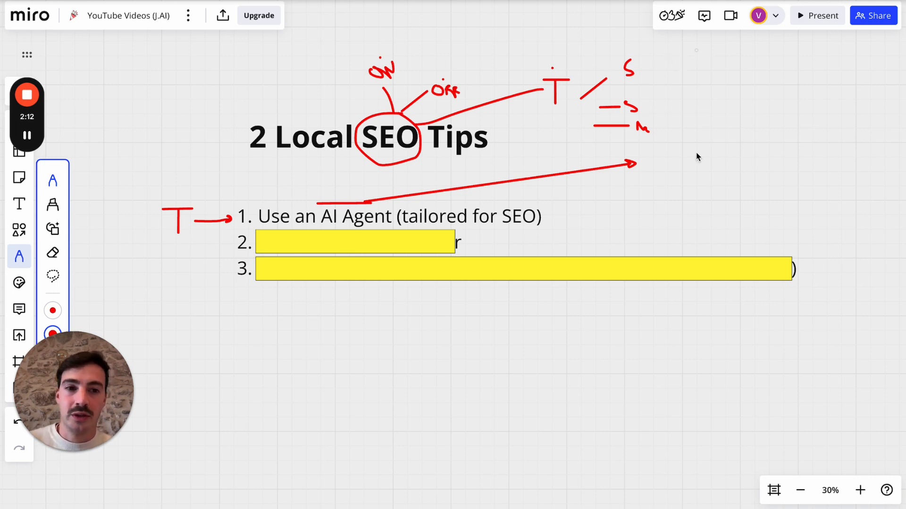
Step: Sketch a tall red page outline with horizontal text lines at the board's top right
left_click_drag(696, 49, 762, 179)
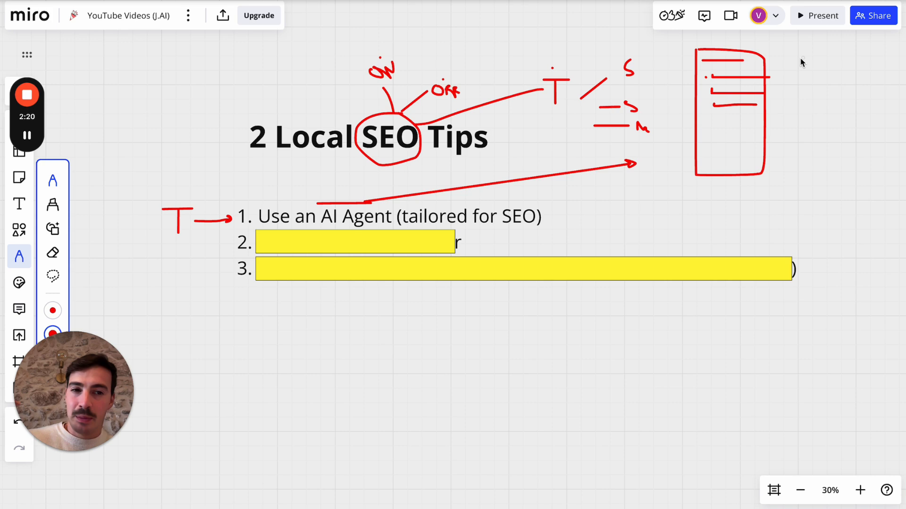
mouse_move(780, 70)
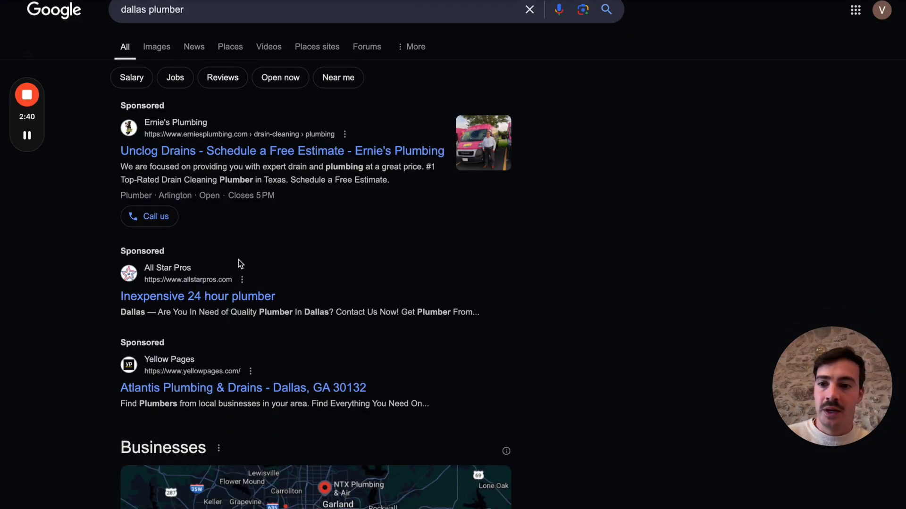
Step: Scroll the Dallas plumber results, bracket Roto-Rooter in red and number Reeves Family Plumbing 1
scroll("down", 3)
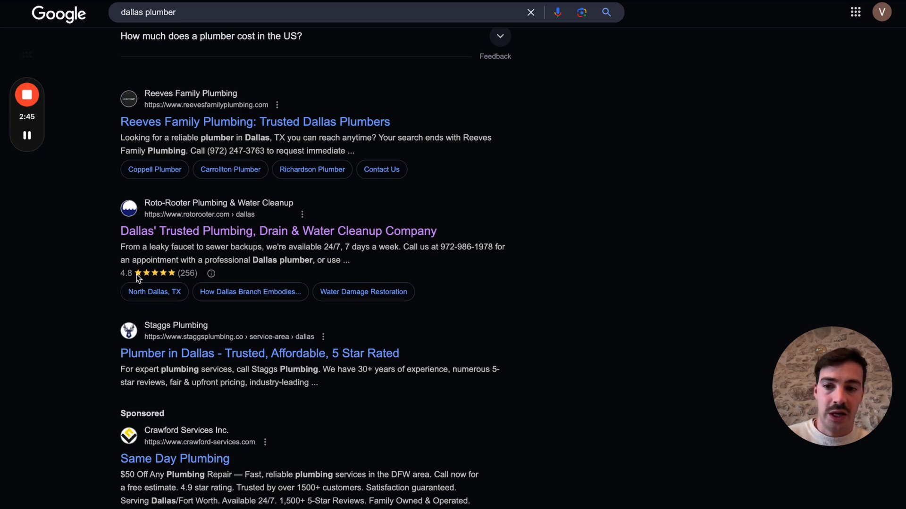
scroll("down", 3)
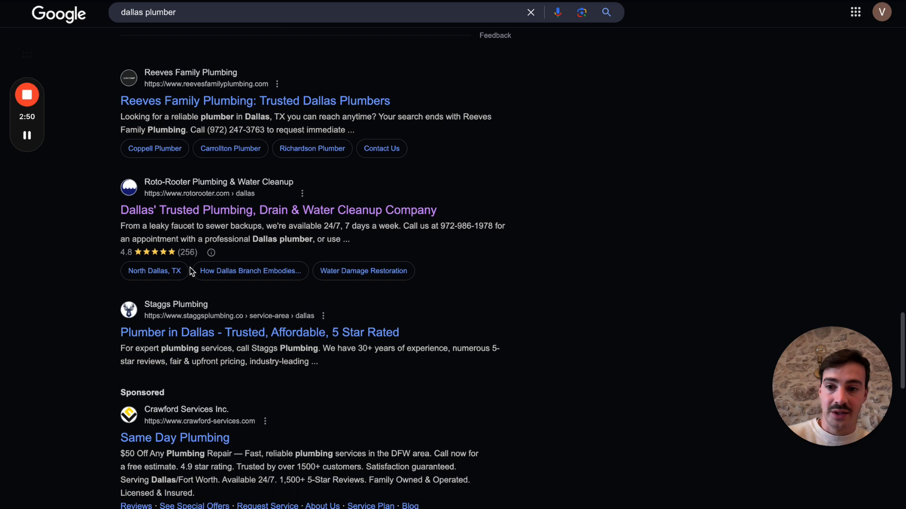
mouse_move(342, 223)
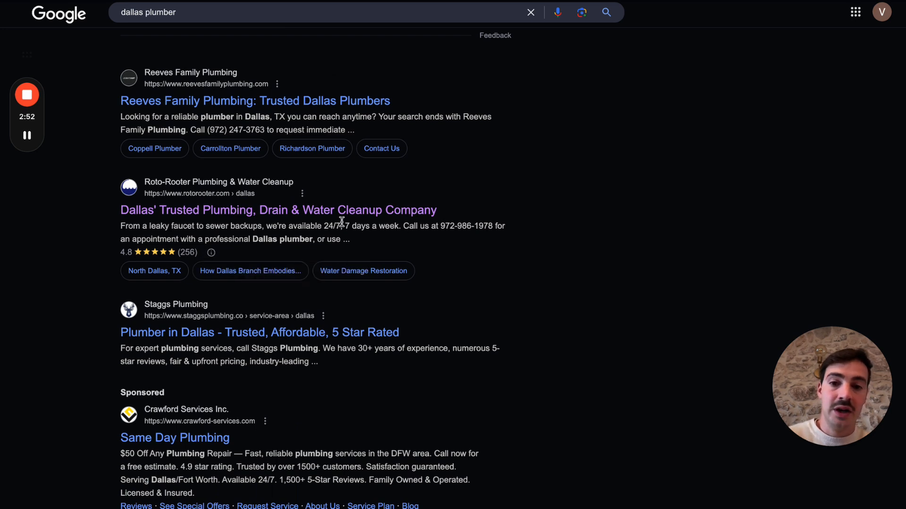
mouse_move(708, 16)
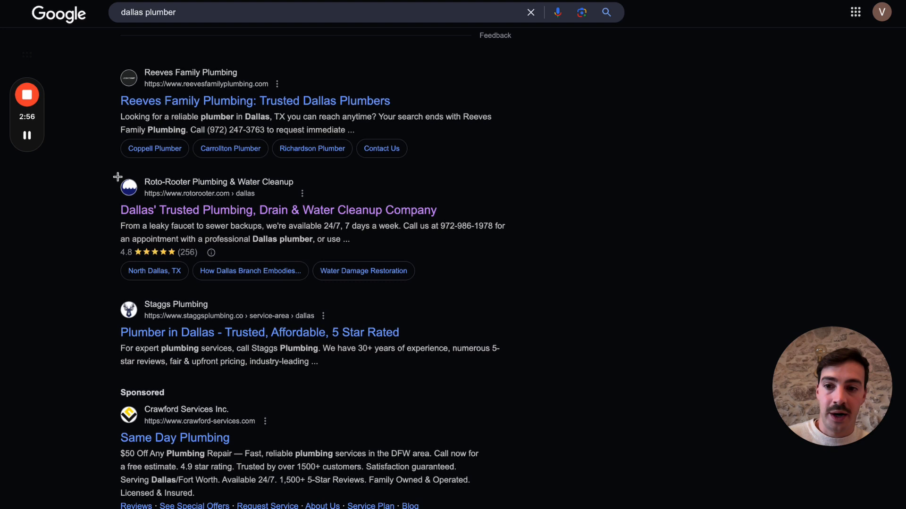
left_click_drag(113, 175, 113, 287)
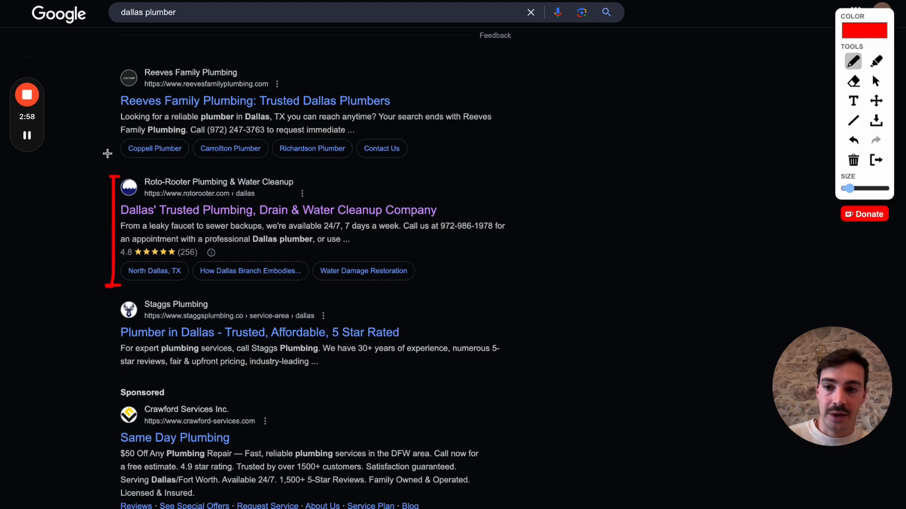
left_click_drag(103, 150, 101, 52)
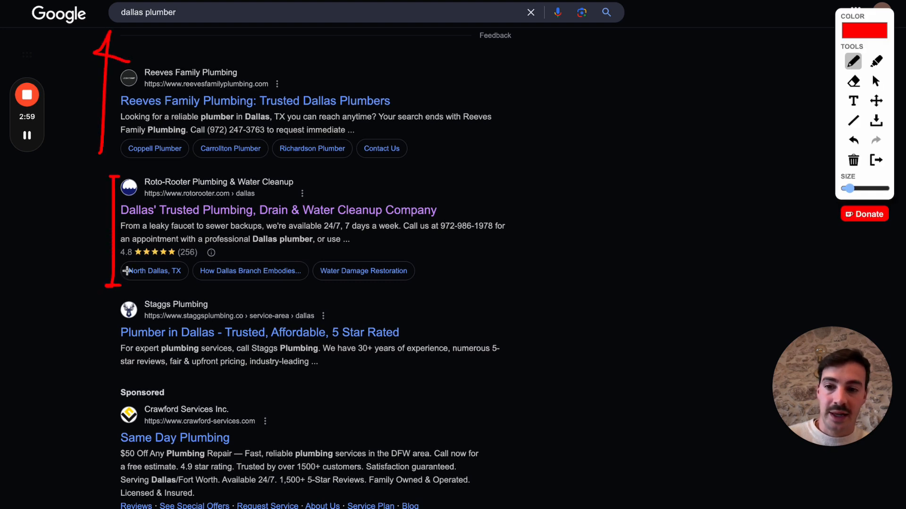
left_click_drag(110, 234, 219, 268)
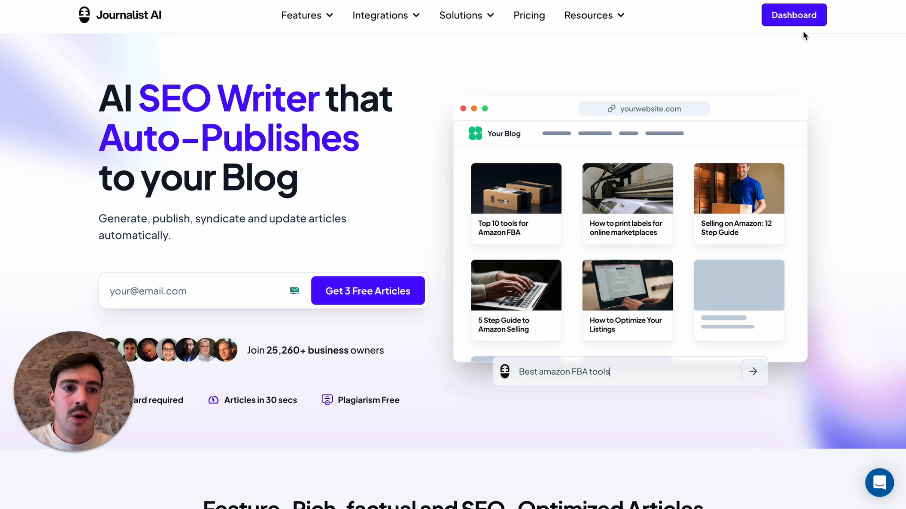
mouse_move(465, 200)
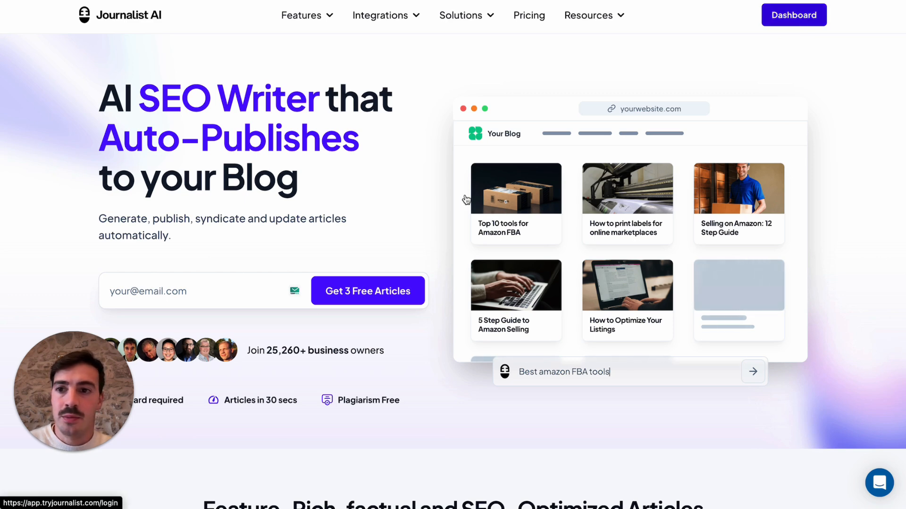
Step: Go from the dashboard to Site Optimizers and start a new optimizer
left_click(793, 14)
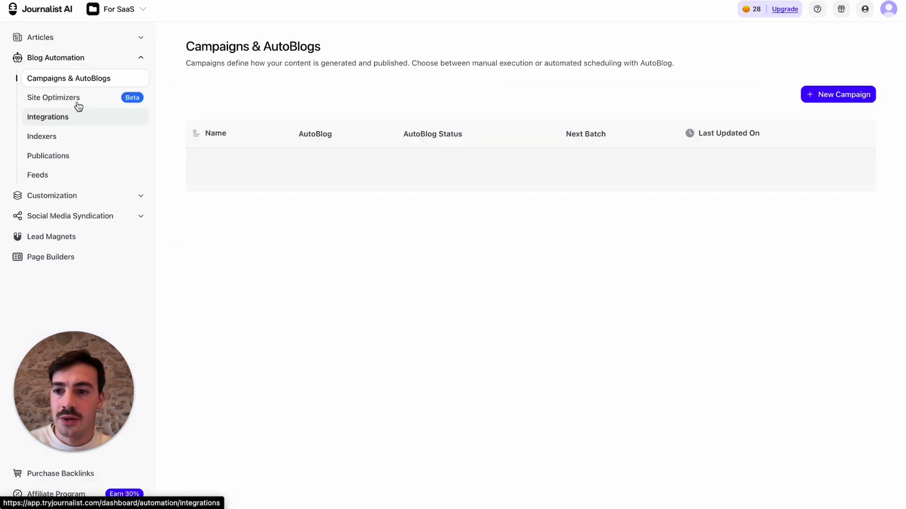
left_click(54, 98)
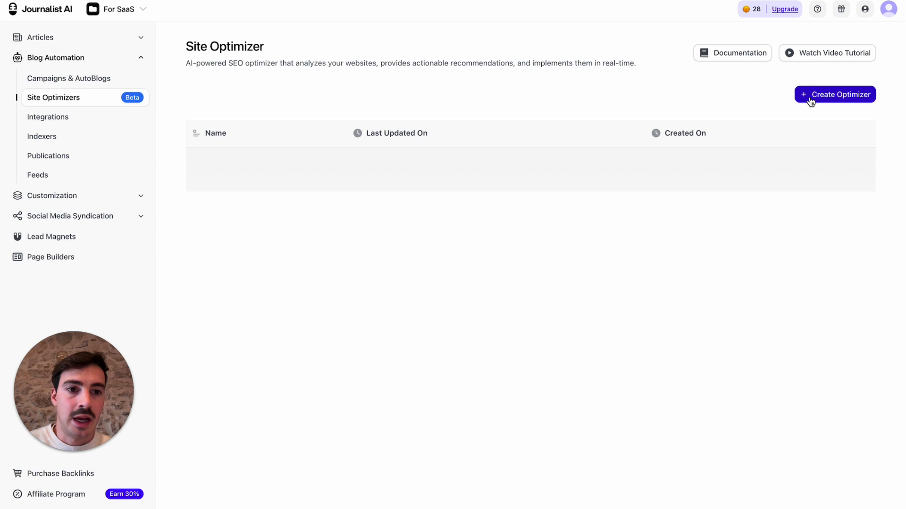
left_click(834, 94)
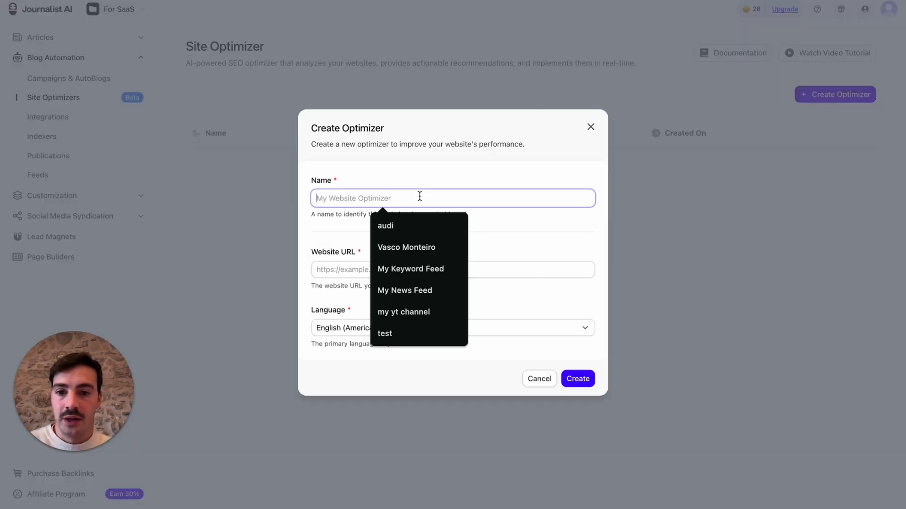
type("My Local Site")
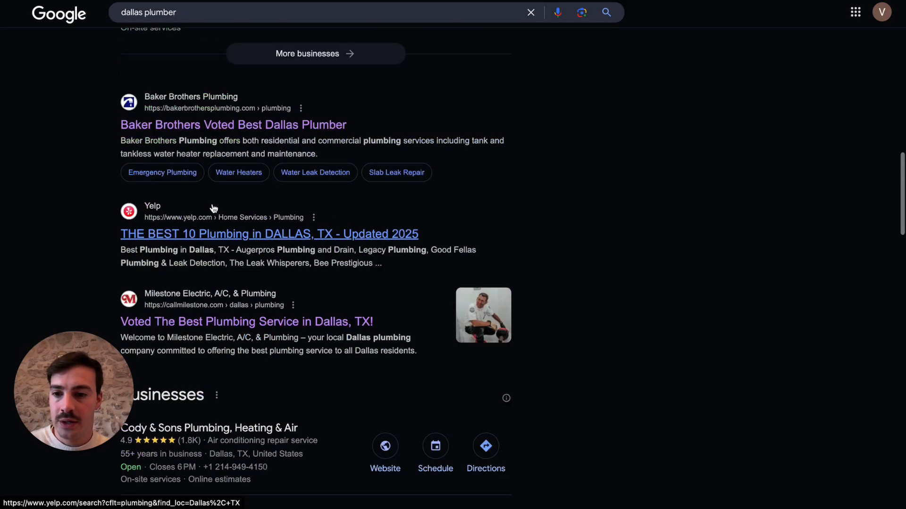
scroll("down", 3)
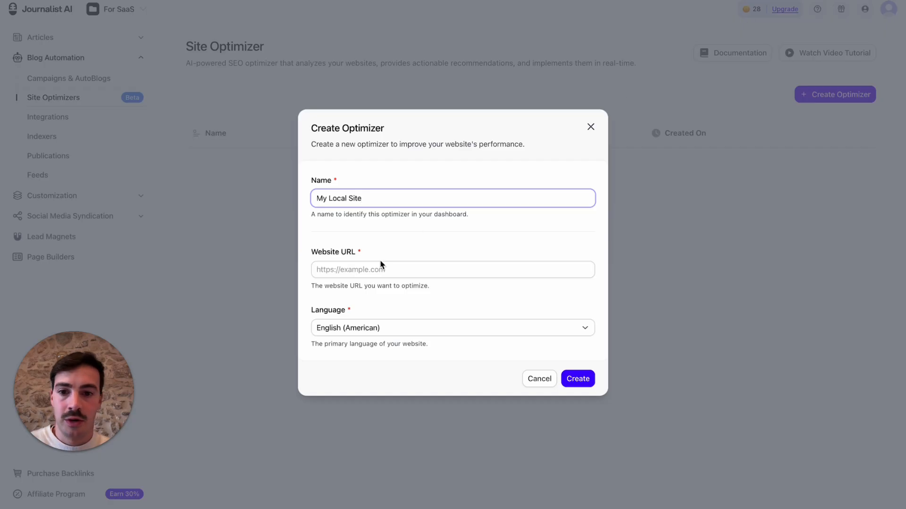
type("https://www.rotorooter.com/")
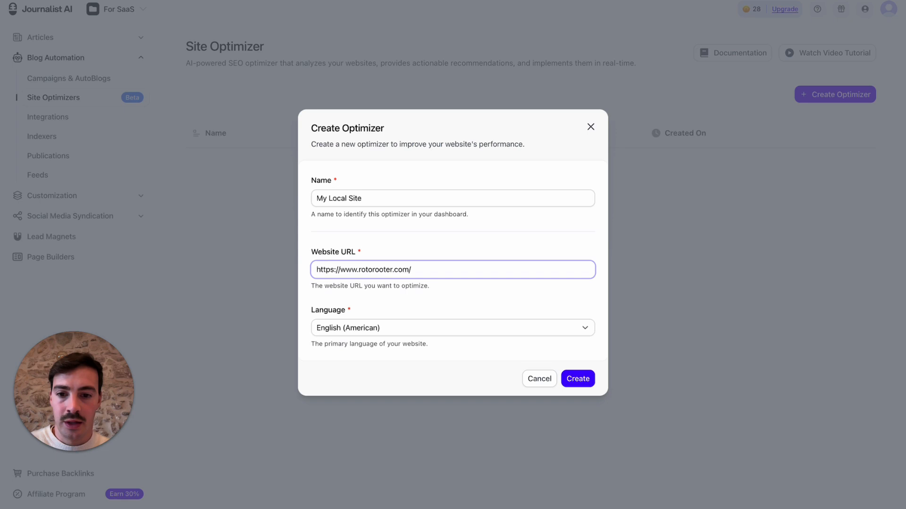
left_click(578, 379)
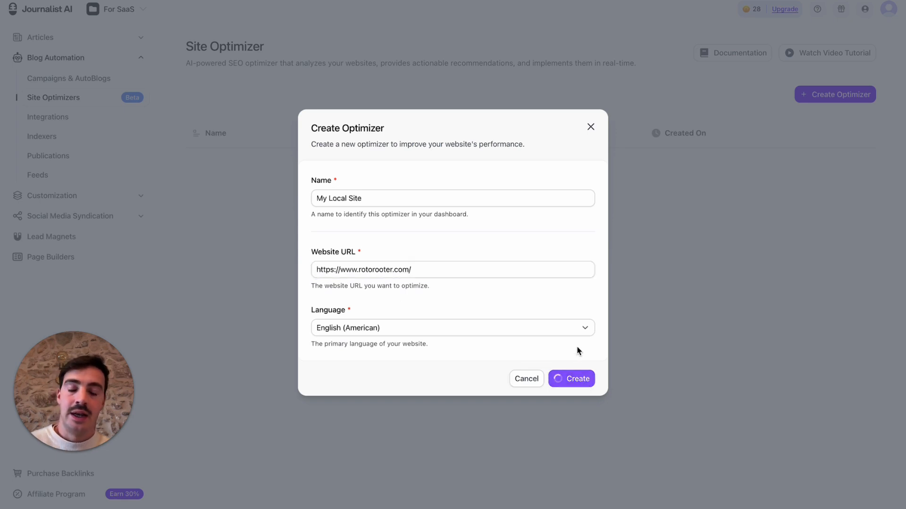
left_click(572, 379)
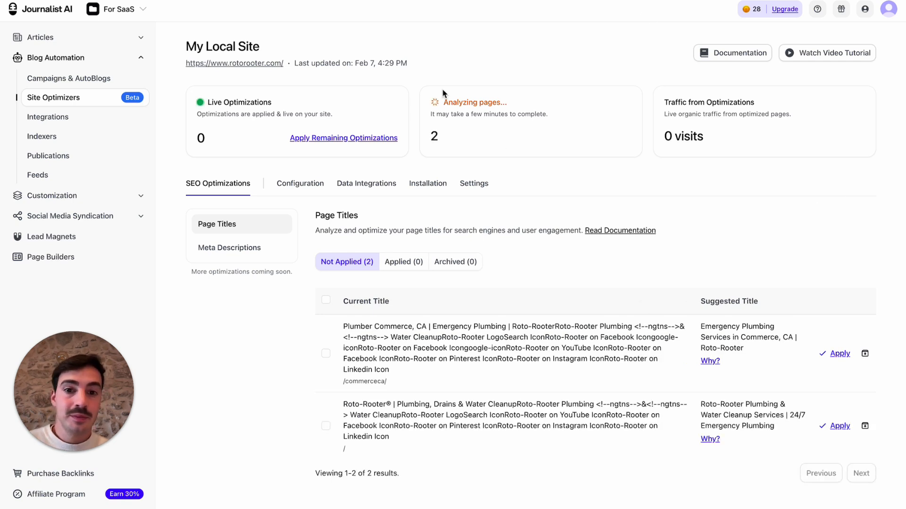
mouse_move(530, 147)
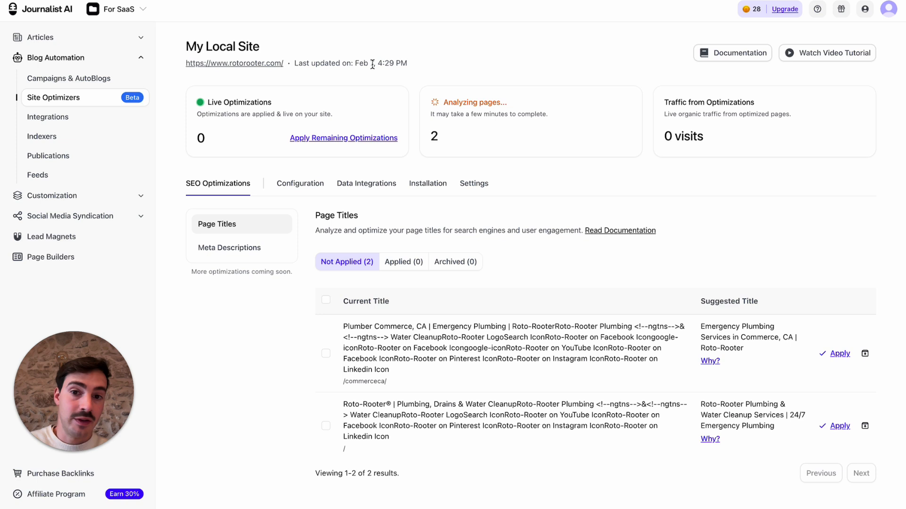
mouse_move(445, 123)
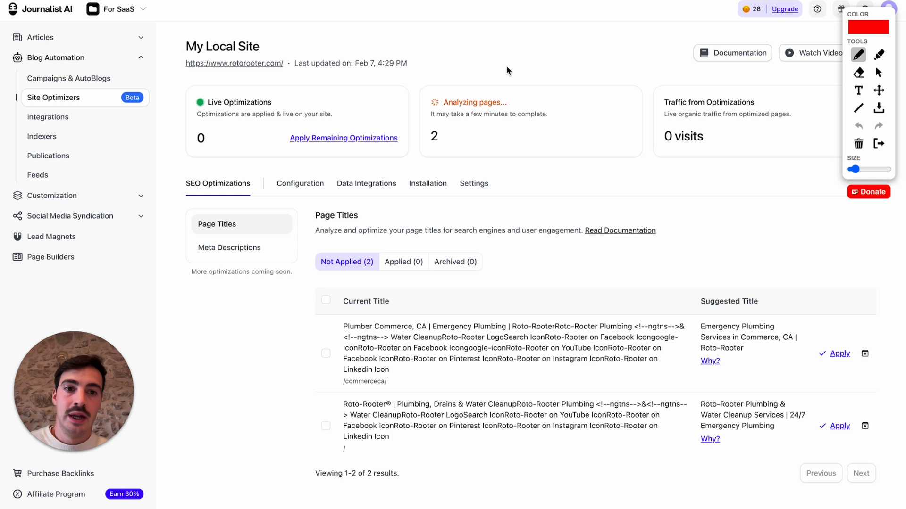
Step: Review the page-title suggestions for pages like Eloy, Sahuarita and Casa Grande
left_click_drag(190, 266, 314, 491)
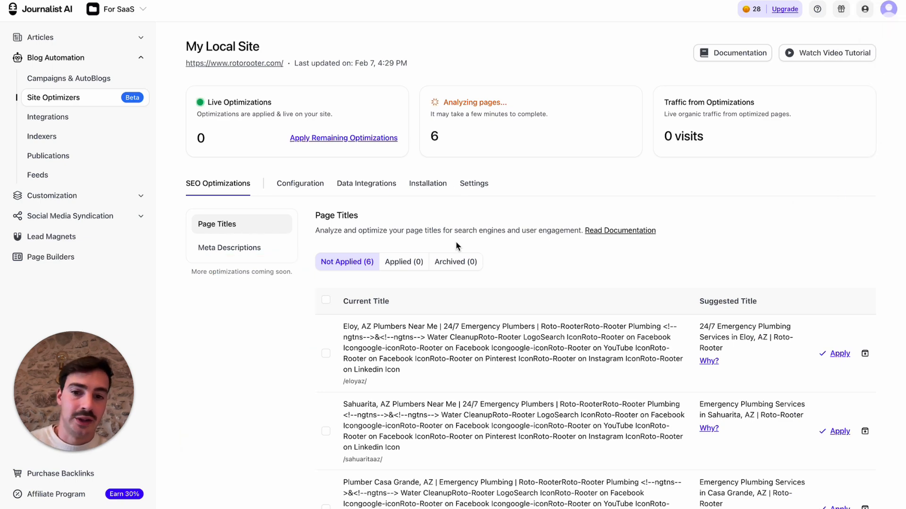
Step: Inspect the Marana page title and apply the suggested title for San Elizario
scroll("down", 3)
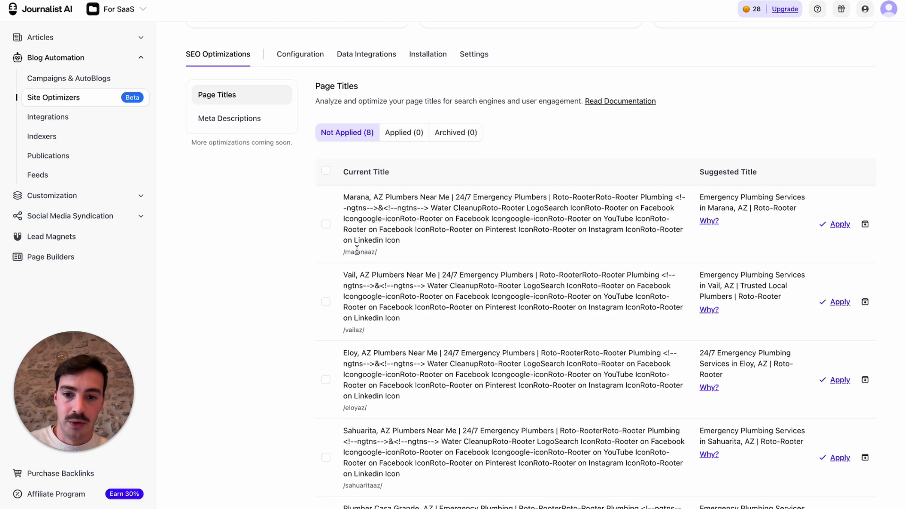
left_click_drag(344, 196, 426, 229)
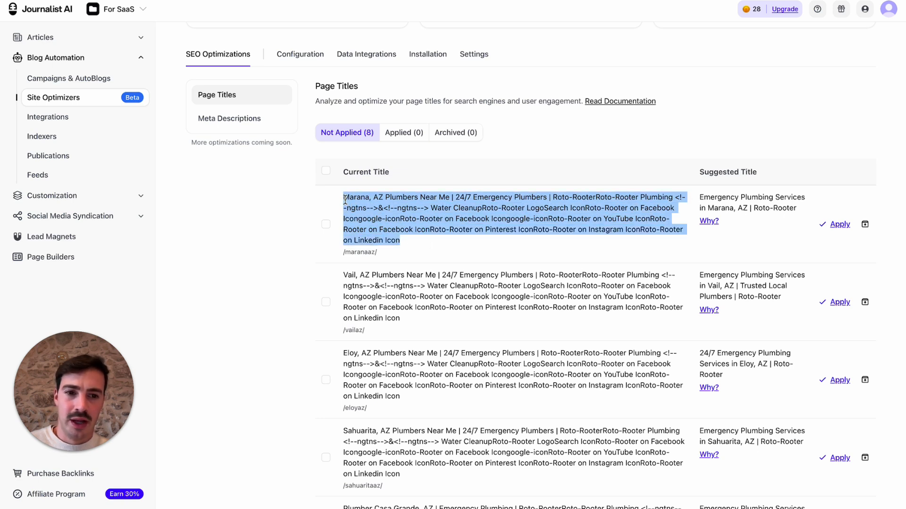
left_click(409, 209)
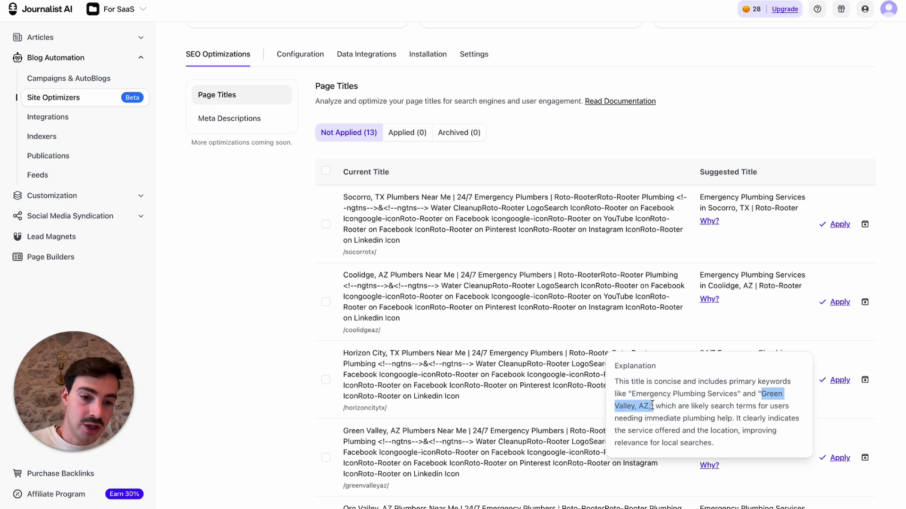
mouse_move(690, 424)
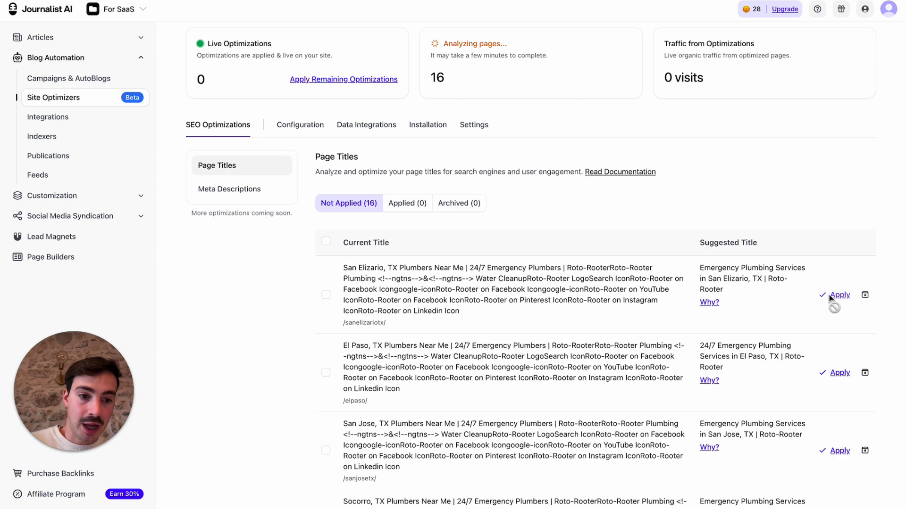
left_click(839, 296)
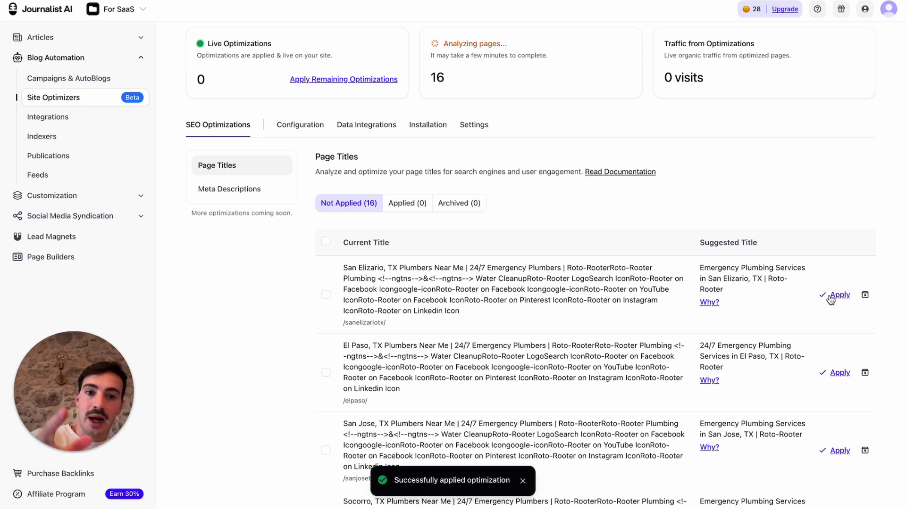
left_click(840, 295)
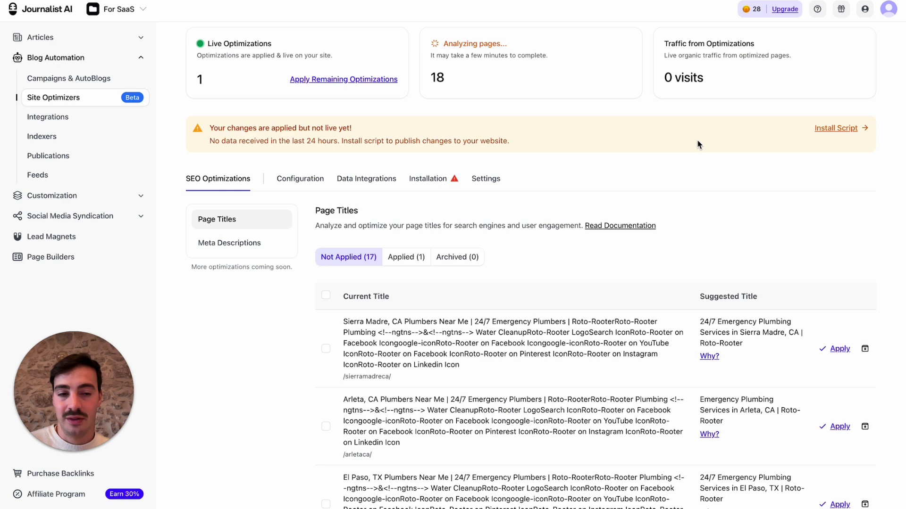
Step: Select all unapplied page-title suggestions, then move to the Meta Descriptions list
scroll("down", 3)
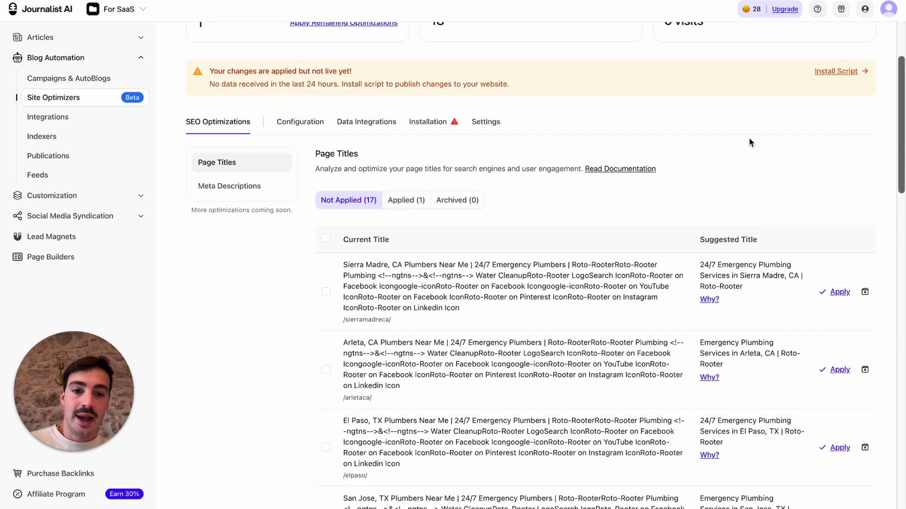
scroll("down", 3)
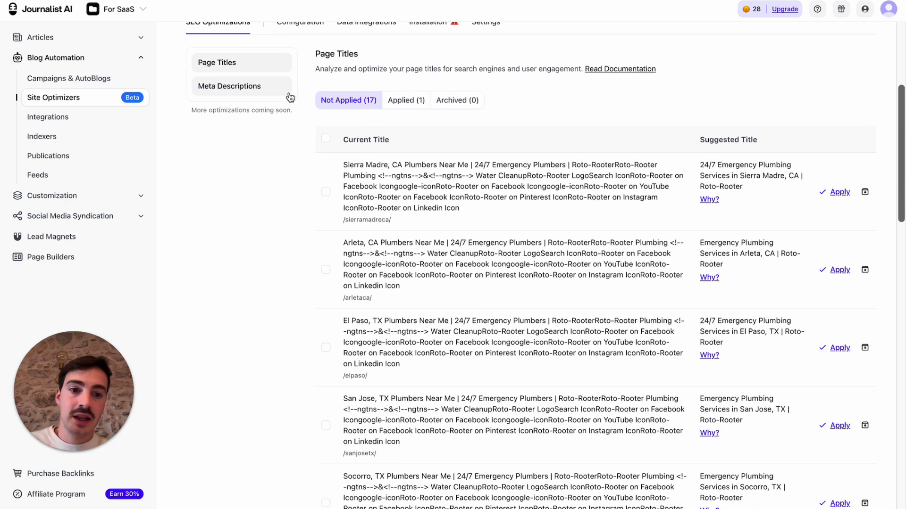
left_click(229, 86)
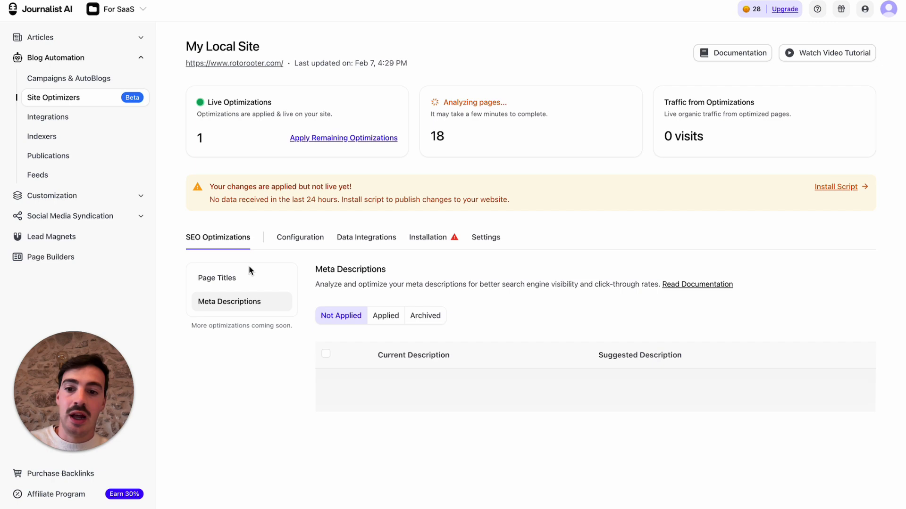
left_click(217, 277)
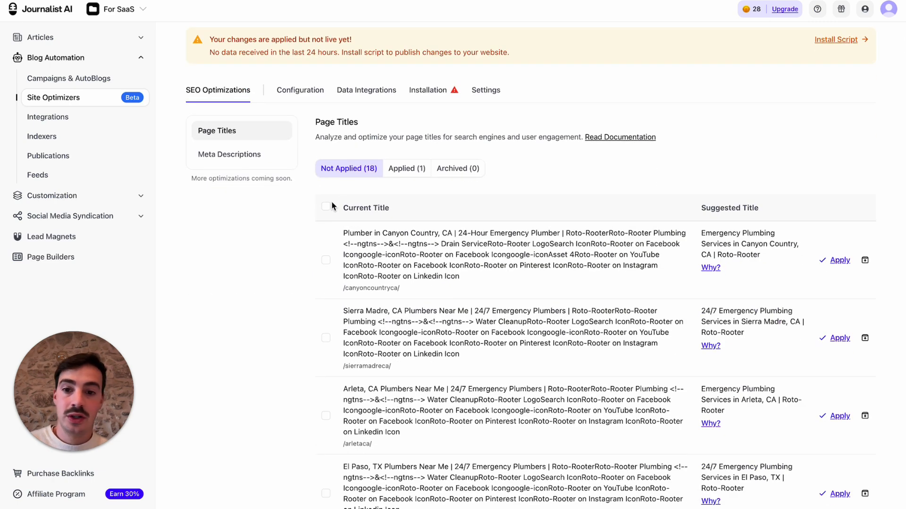
left_click(325, 207)
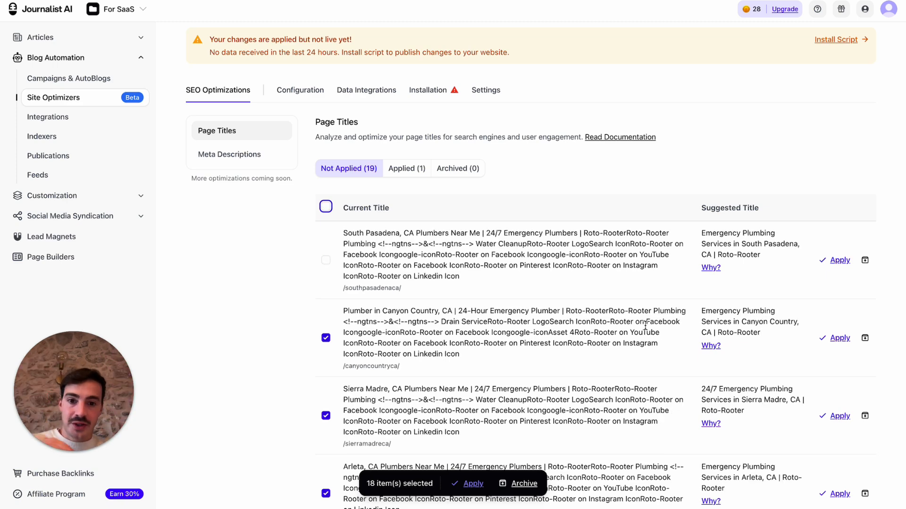
left_click(229, 154)
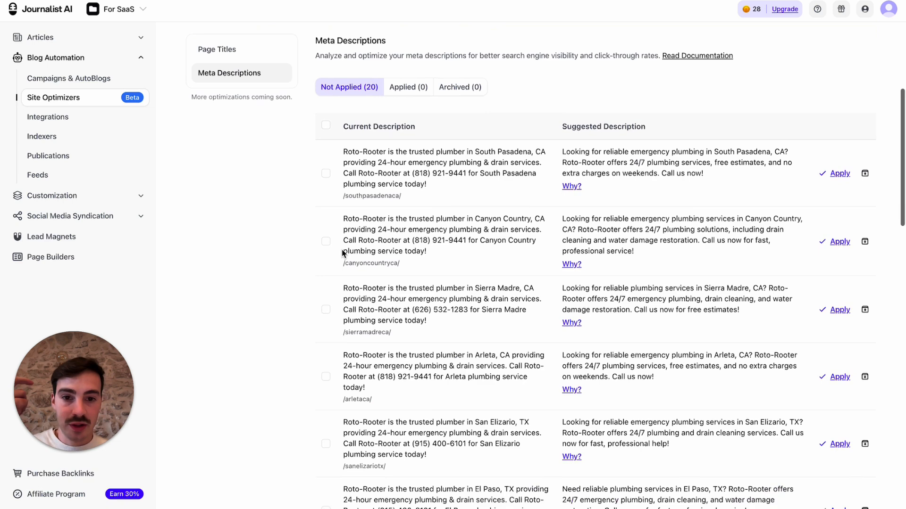
Step: Archive the Canyon Country meta description suggestion, leaving nineteen unapplied
scroll("down", 3)
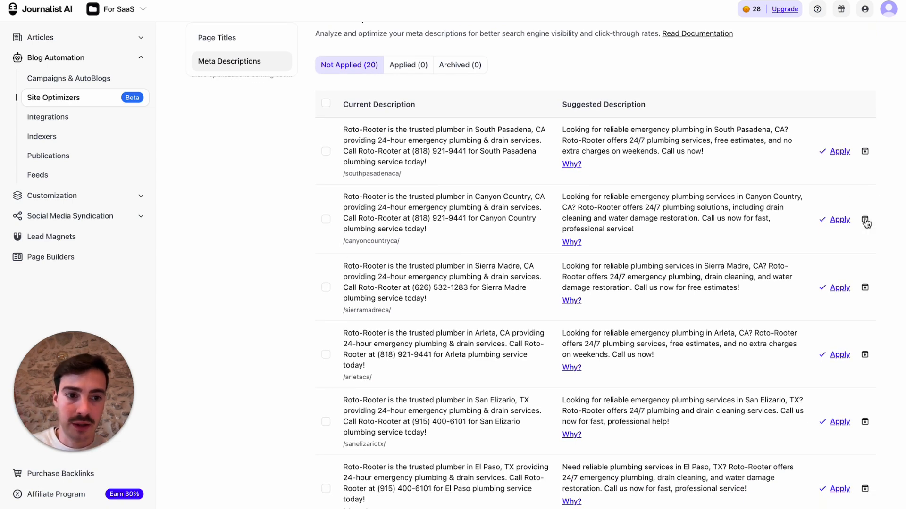
left_click(864, 219)
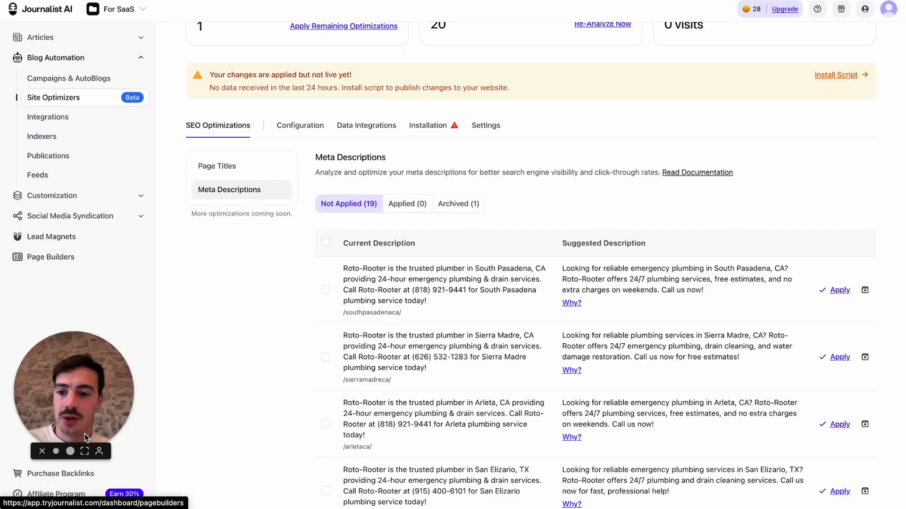
Step: Open Purchase Backlinks from the sidebar to view backlink packages and prices
left_click(61, 474)
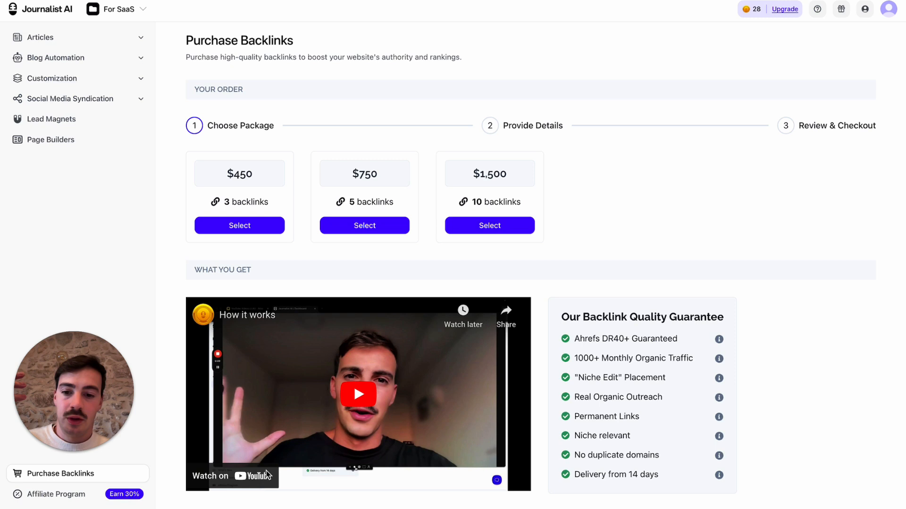
left_click(358, 394)
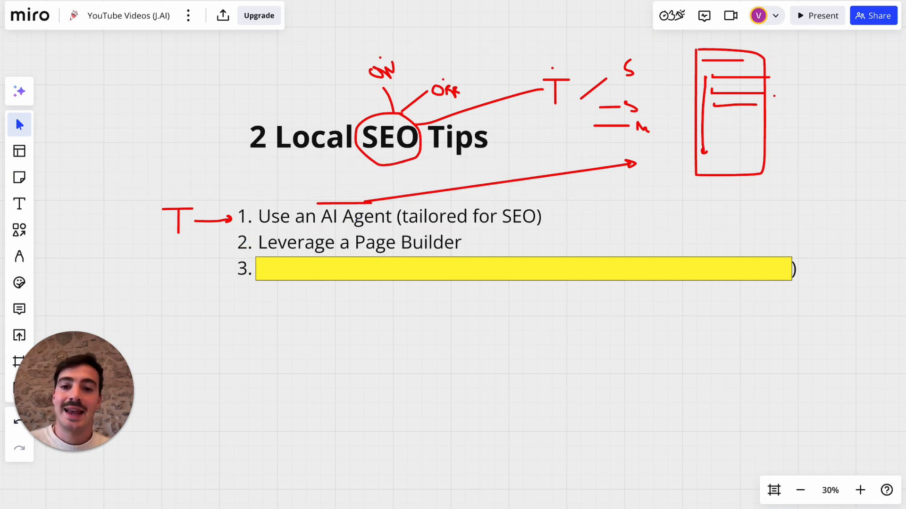
mouse_move(607, 117)
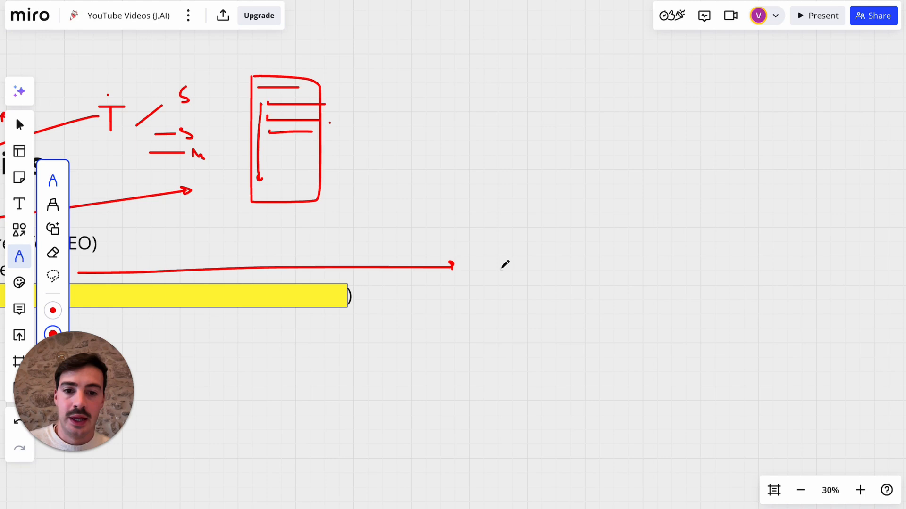
Step: Sketch red shapes beside the arrow and branching arrows on the right of the board
left_click_drag(517, 236, 515, 265)
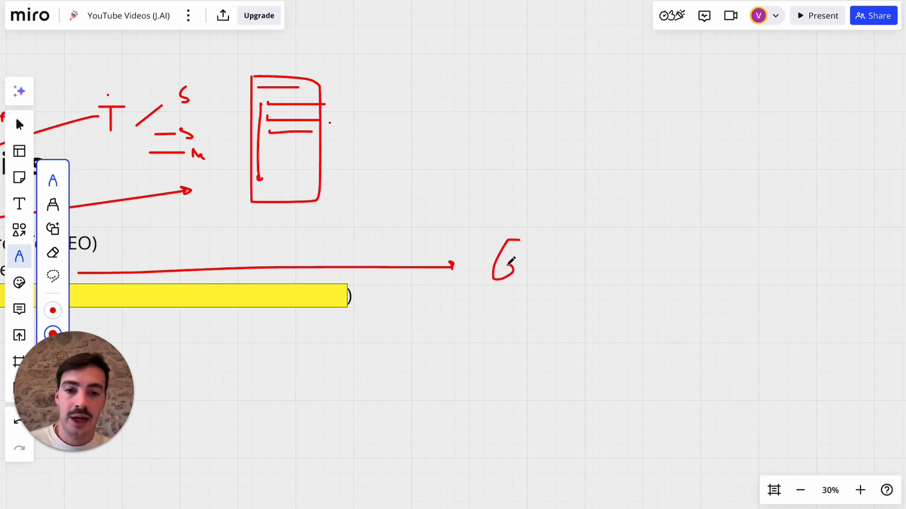
left_click_drag(658, 237, 635, 277)
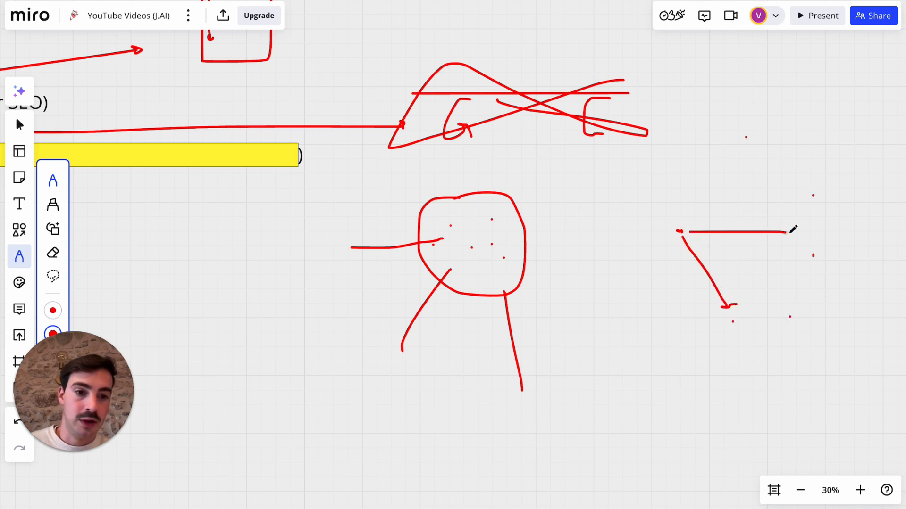
left_click_drag(682, 231, 751, 167)
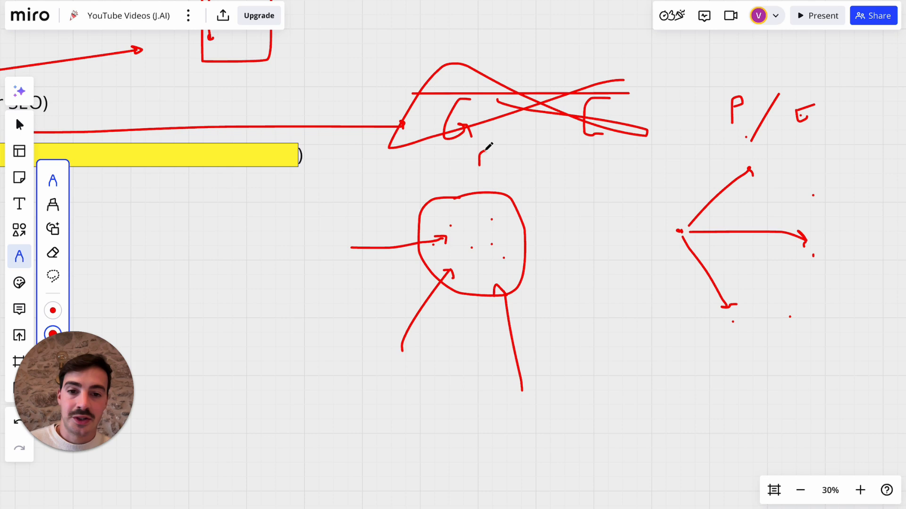
Step: Write PLD in red under the crossed-out sketch
left_click_drag(478, 165, 532, 153)
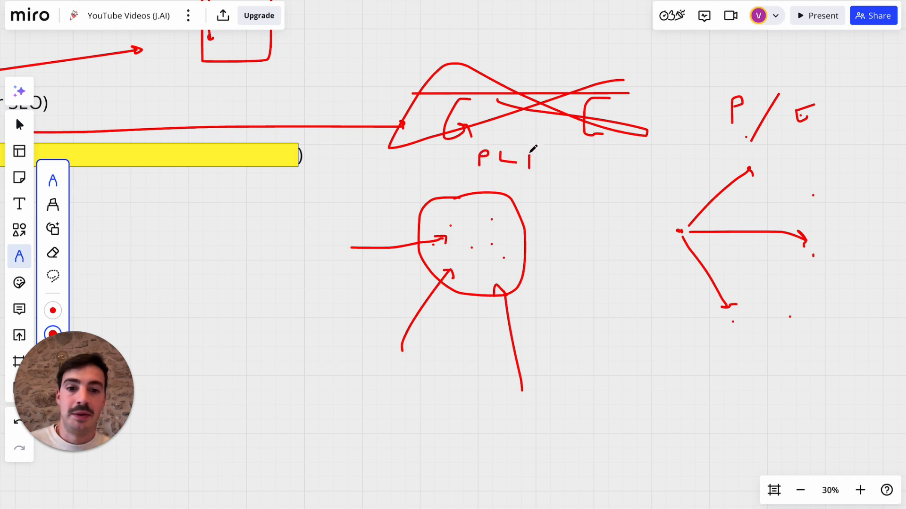
left_click_drag(517, 148, 537, 164)
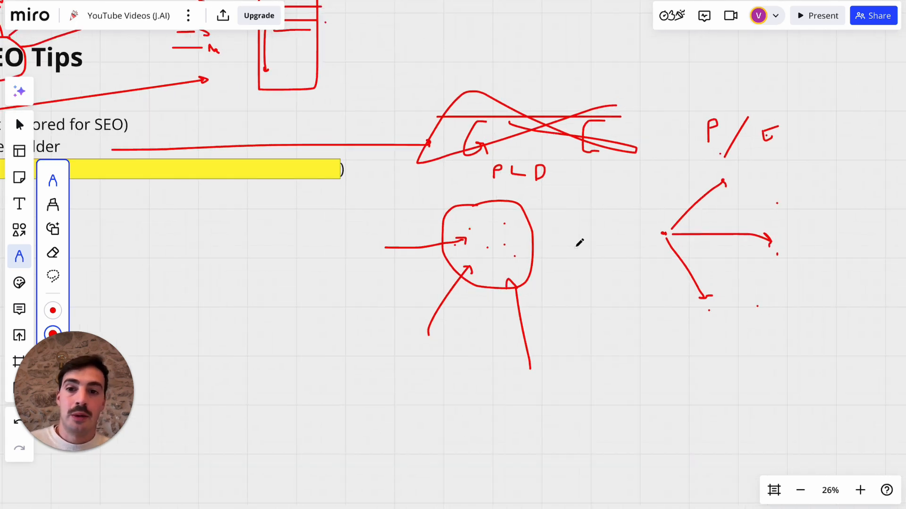
scroll("down", 3)
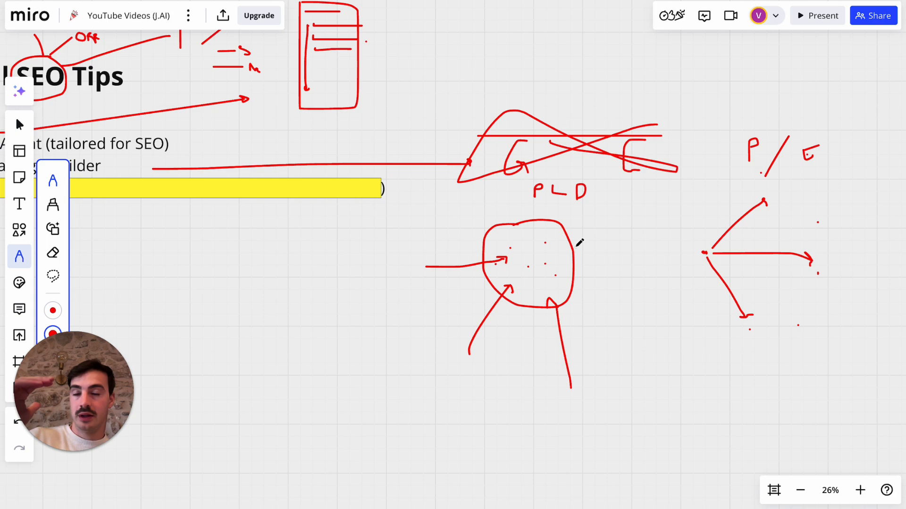
scroll("down", 3)
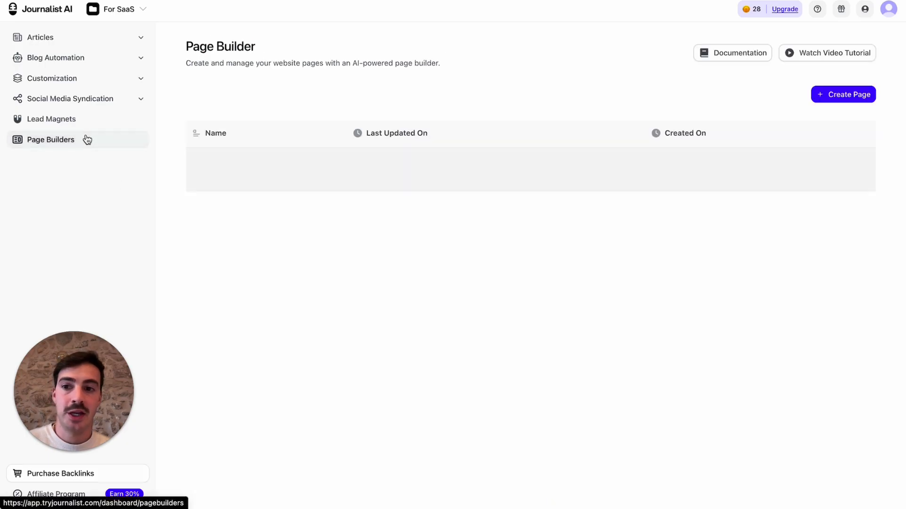
Step: Name the new page 'My Plumbing Company'
left_click(842, 94)
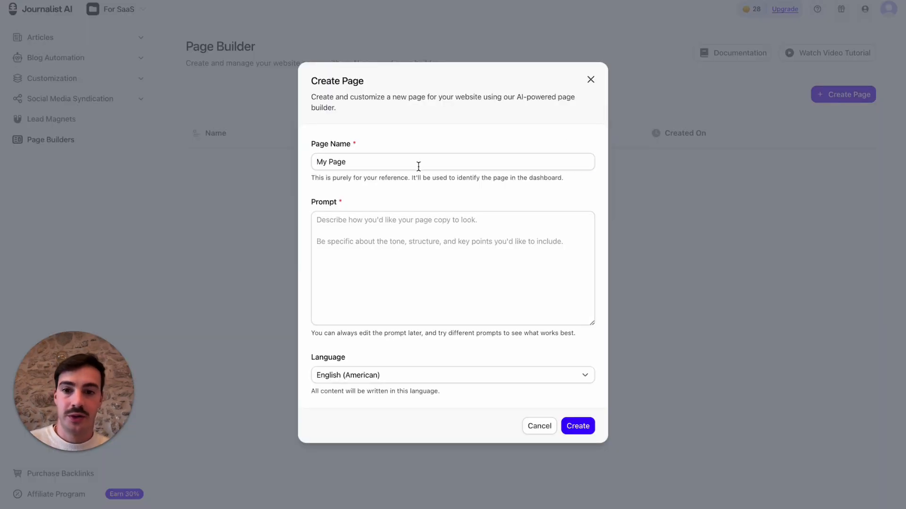
type("My")
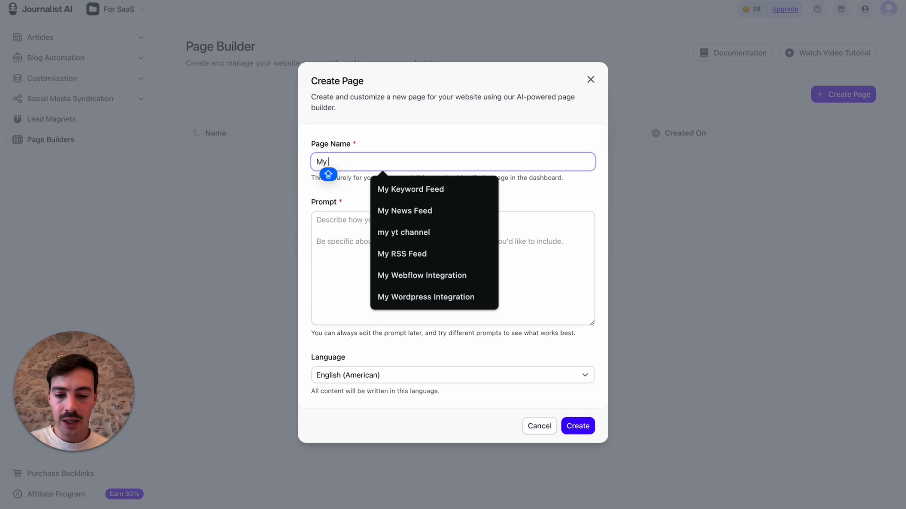
type("Pu")
left_click(453, 268)
type("This is supposed to be a service")
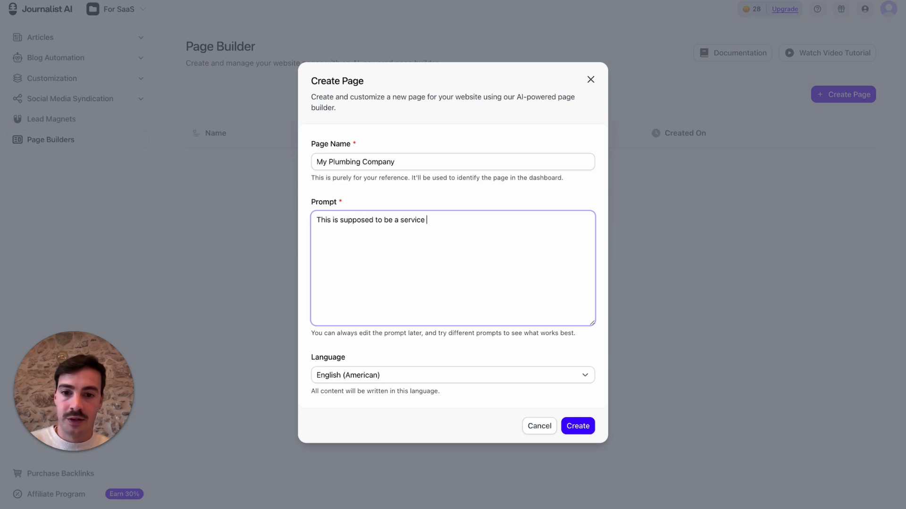
Step: Prompt for Kowalski's Plumbing: 24h service in all 52 US states, lowest prices, long history
type("page for my local bus")
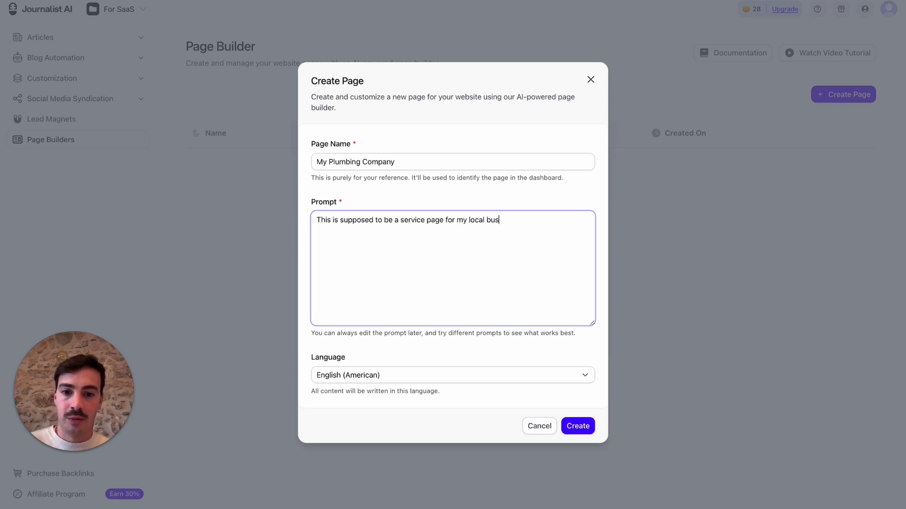
type("iness named Kowalski+s")
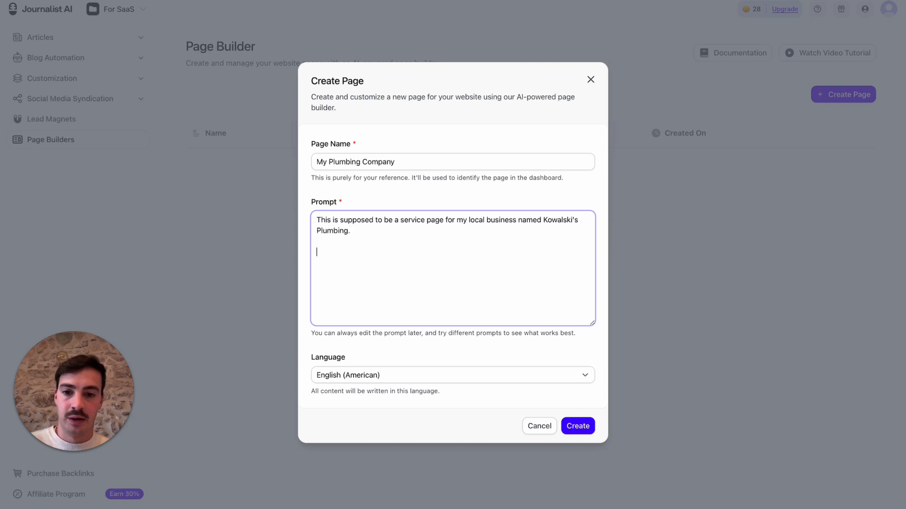
type("We offer 24h plumbing services on")
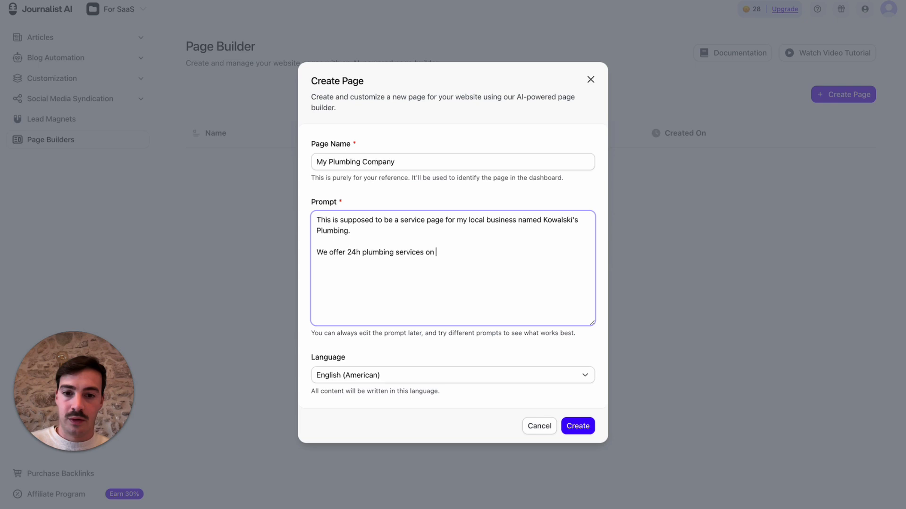
type("all 52 us states")
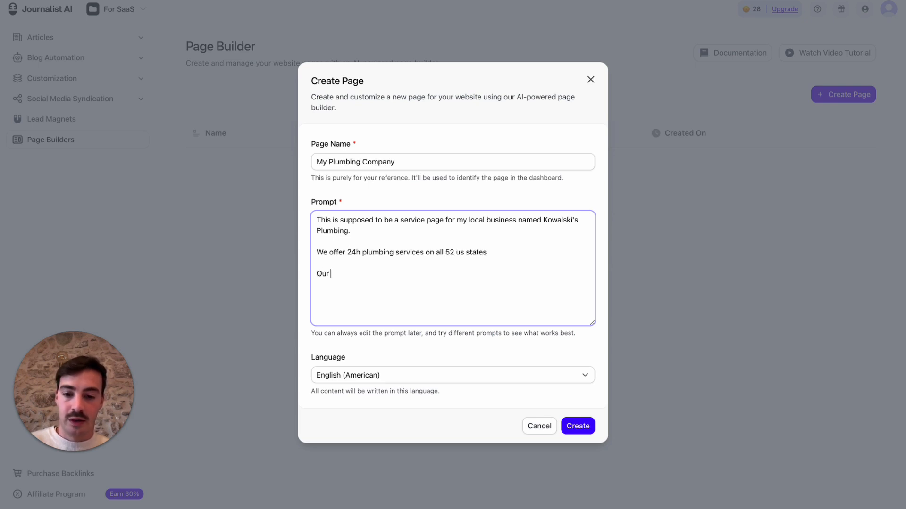
type("pricing is the")
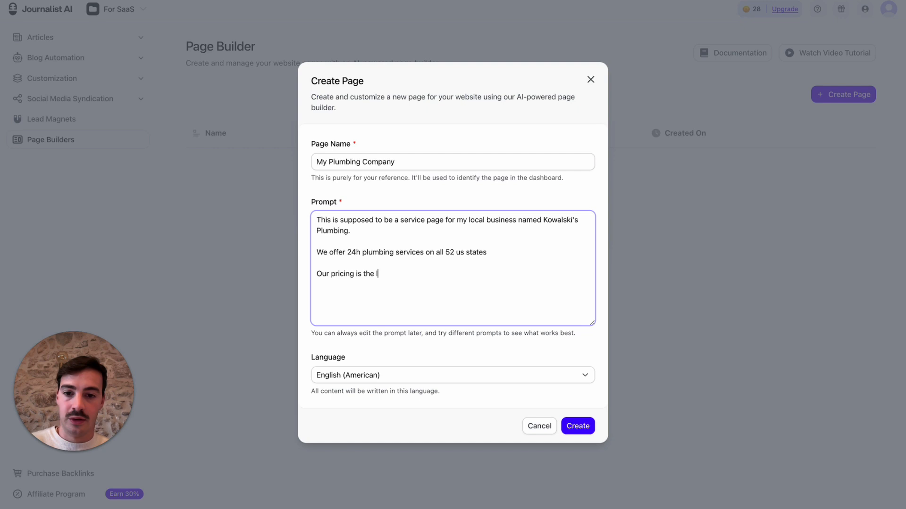
type("lowes in the")
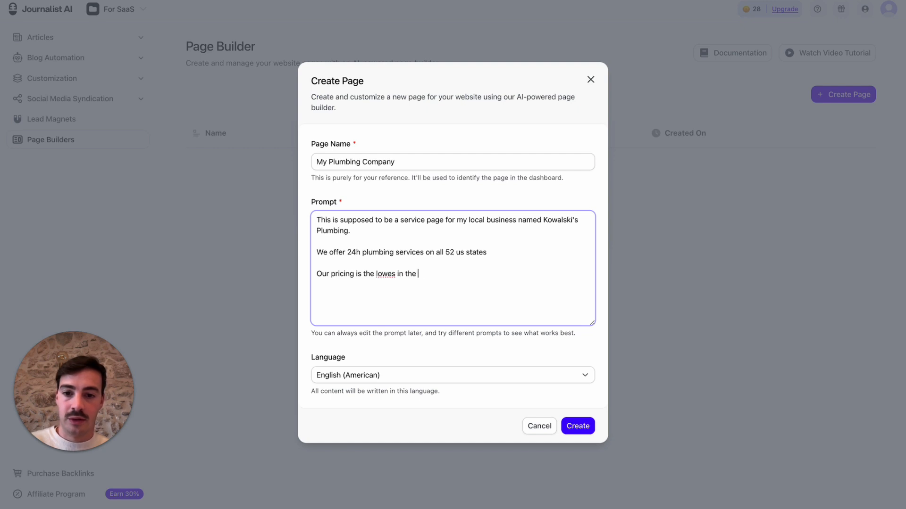
type("market")
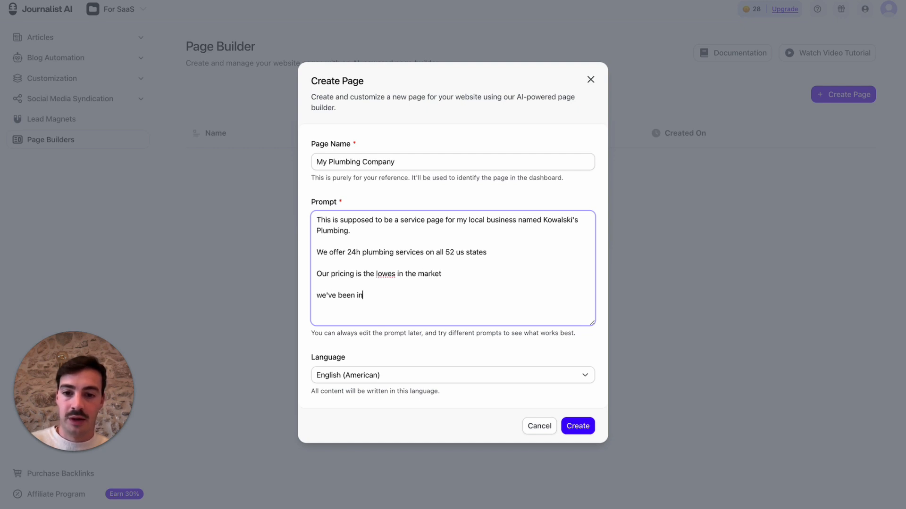
type("business since 1800 and have had over 1")
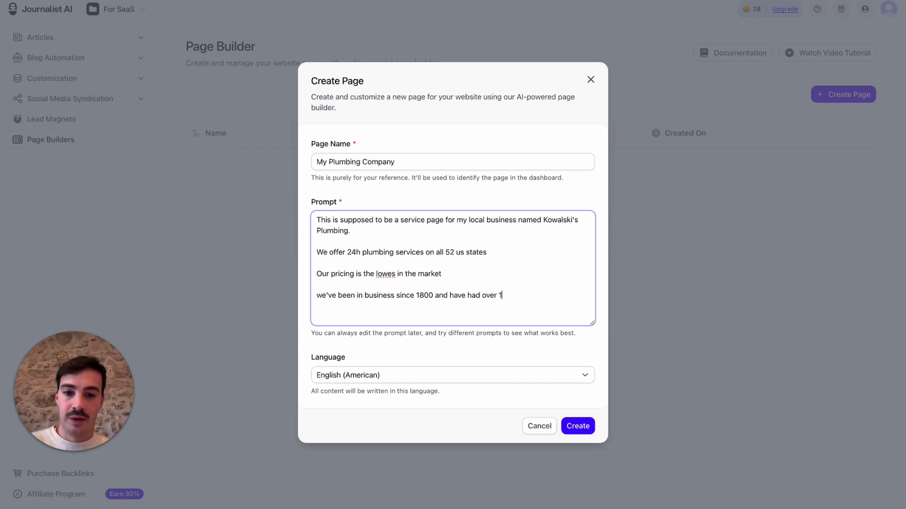
type("0M clients")
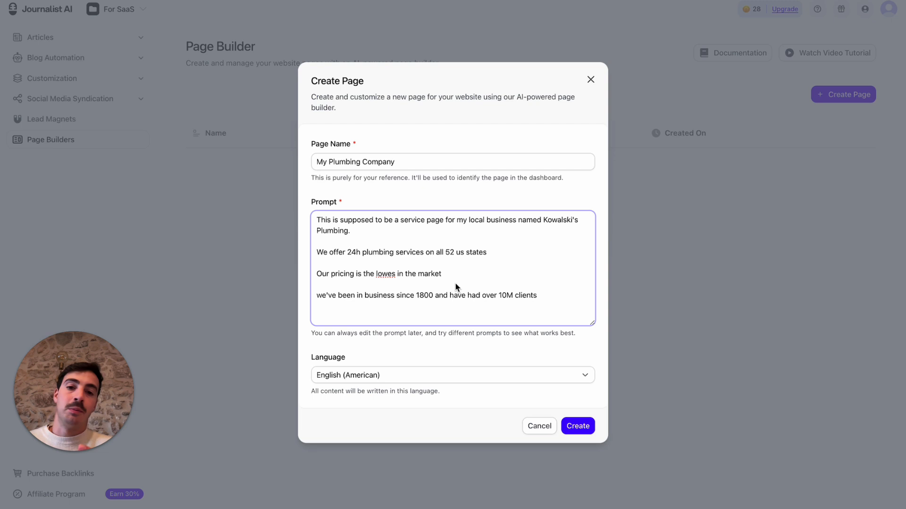
mouse_move(499, 233)
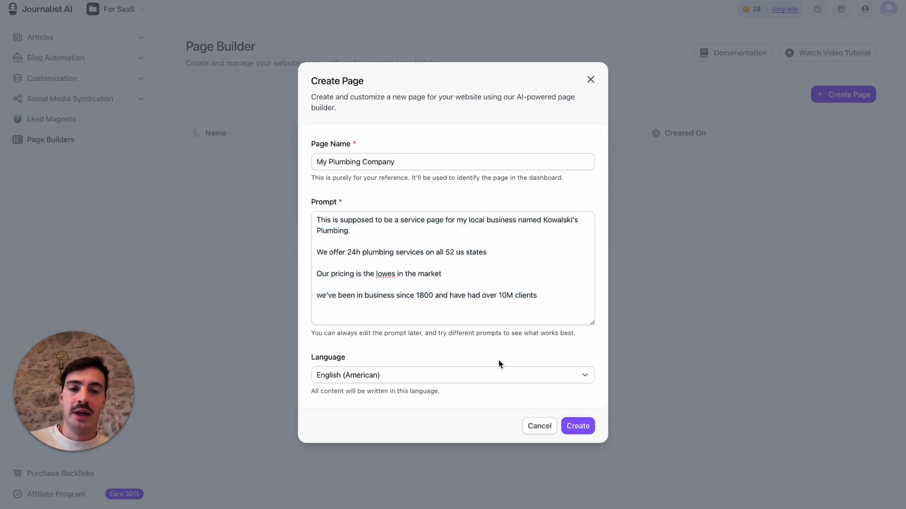
left_click(578, 426)
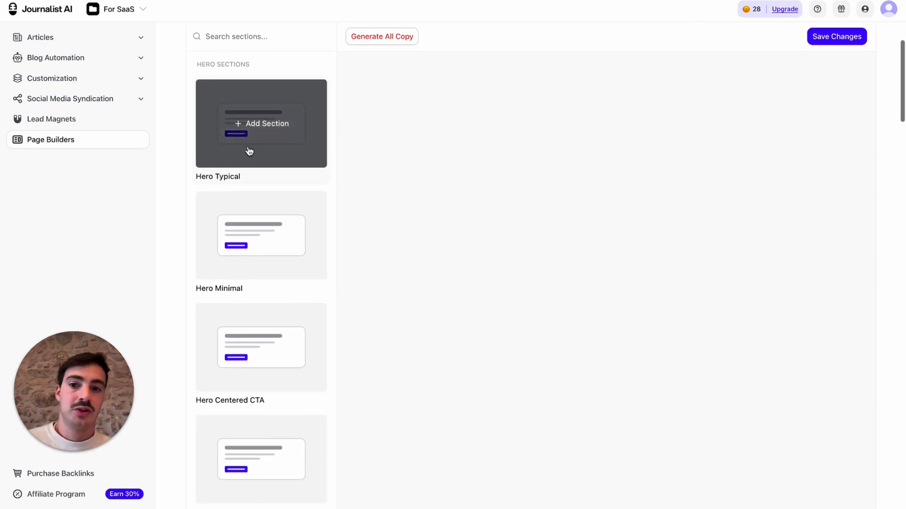
Step: Scroll through the section library while the Kowalski's Plumbing copy generates
scroll("down", 3)
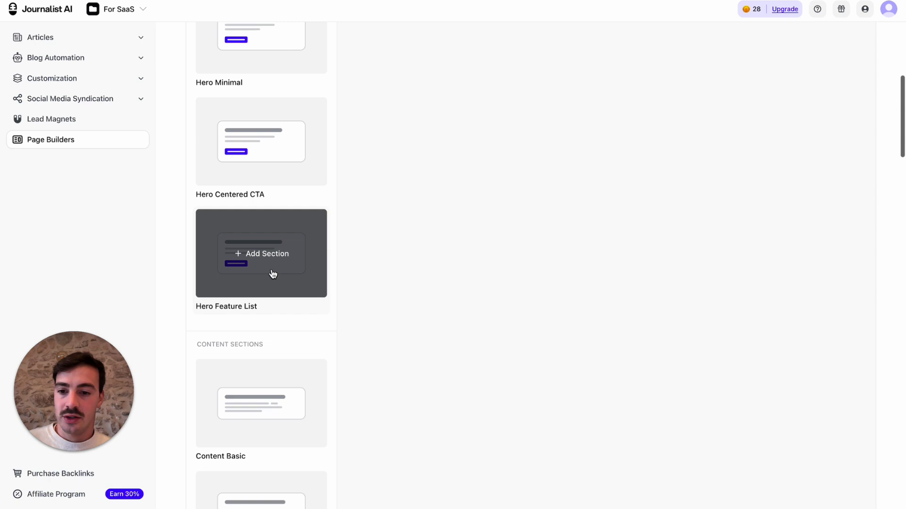
scroll("down", 3)
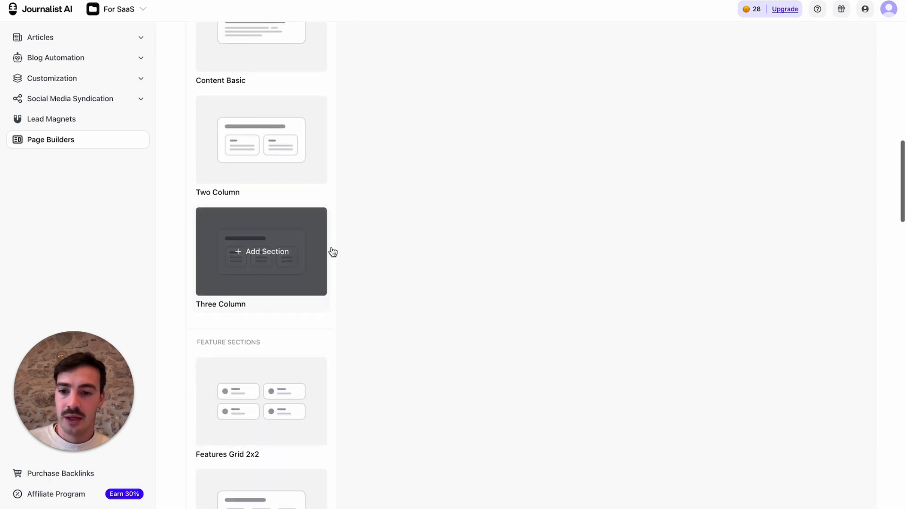
scroll("down", 3)
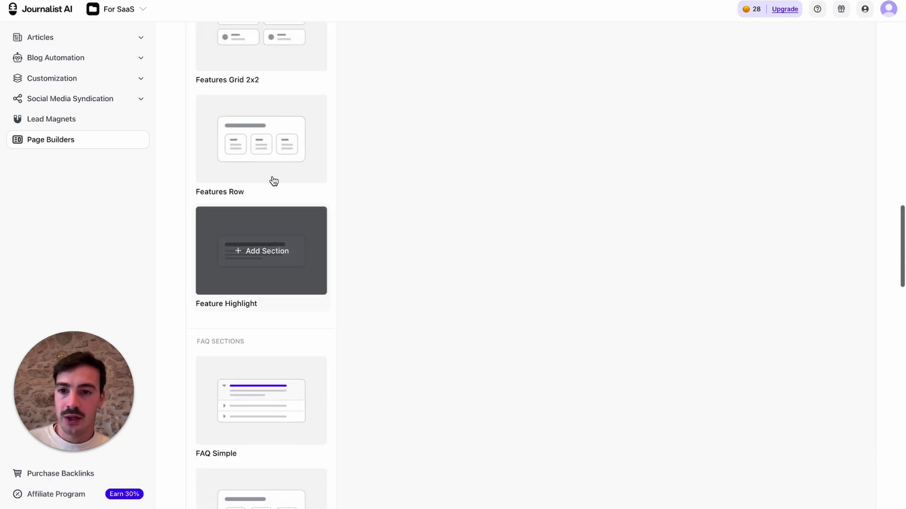
scroll("down", 3)
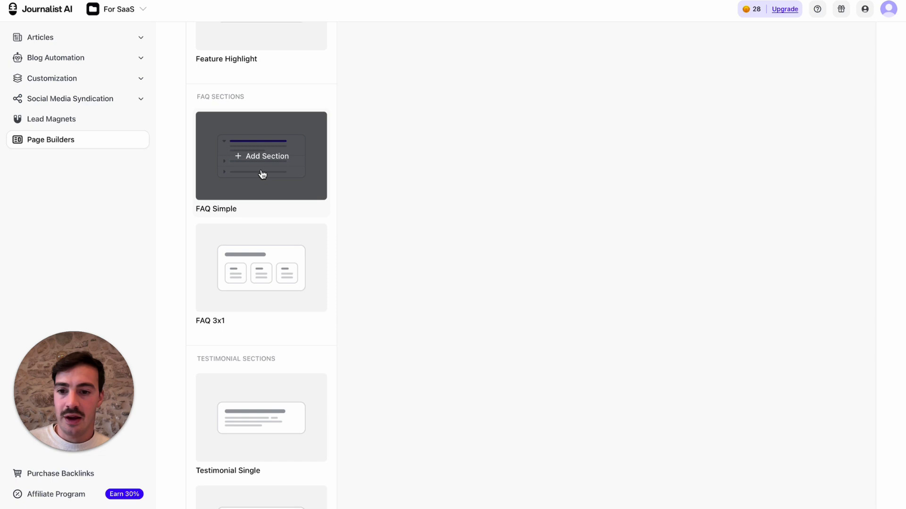
scroll("down", 3)
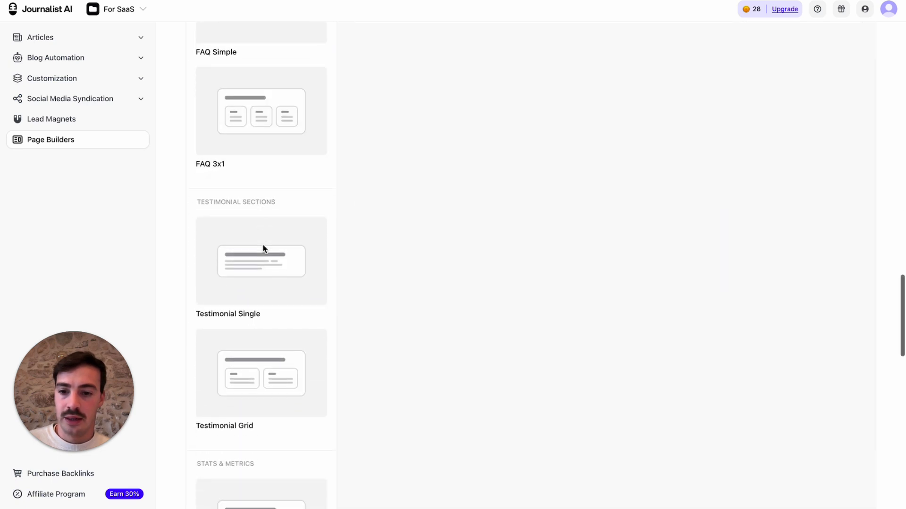
scroll("down", 3)
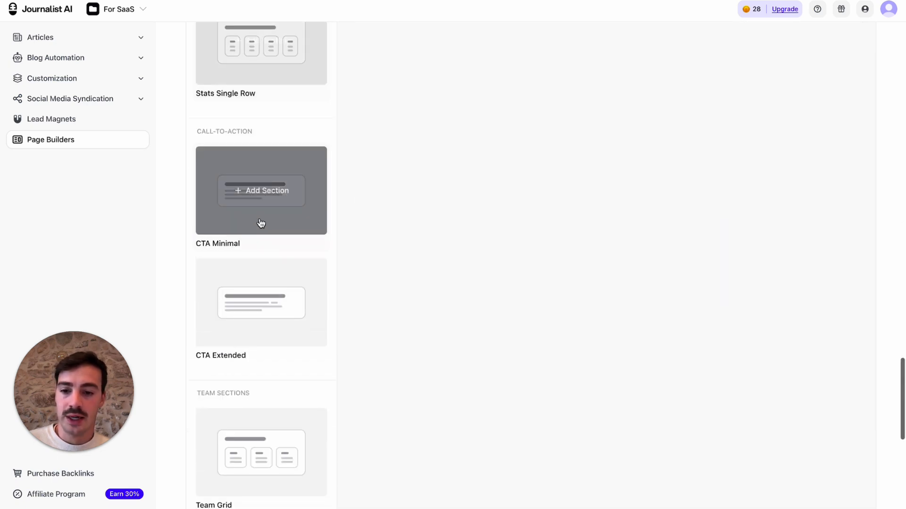
scroll("down", 3)
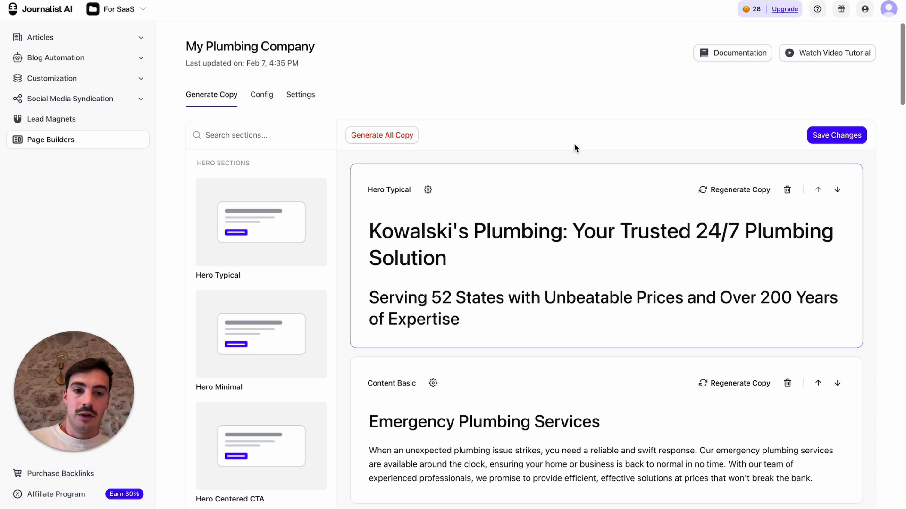
scroll("down", 3)
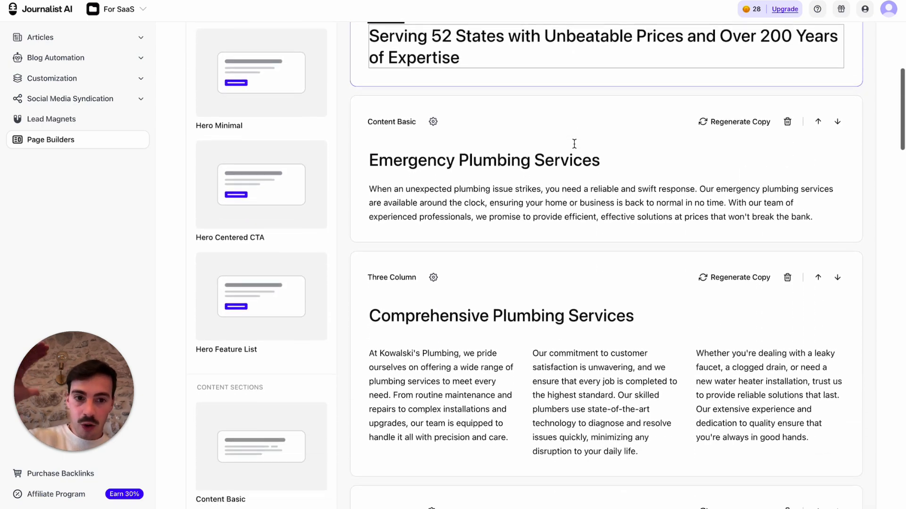
scroll("up", 3)
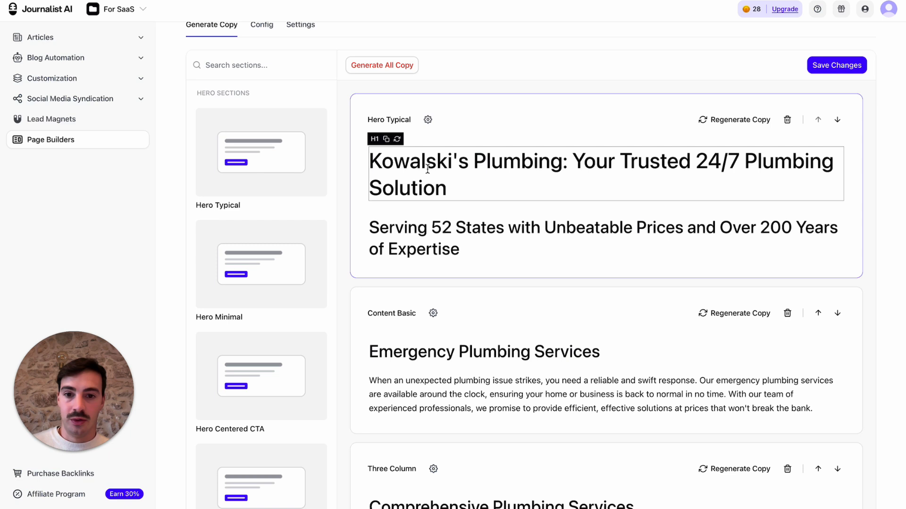
Step: Select part of the 'Trusted 24/7 Plumbing Solution' hero headline and review the generated sections
left_click_drag(700, 161, 789, 161)
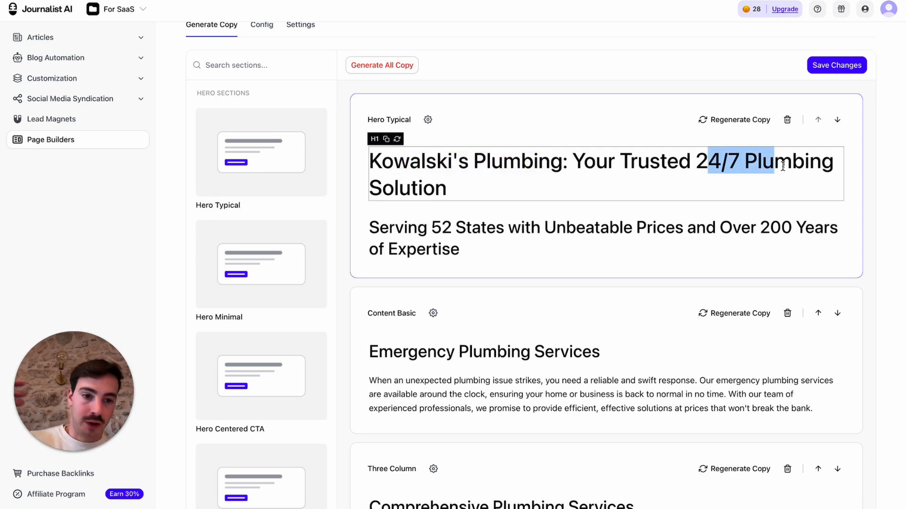
scroll("down", 3)
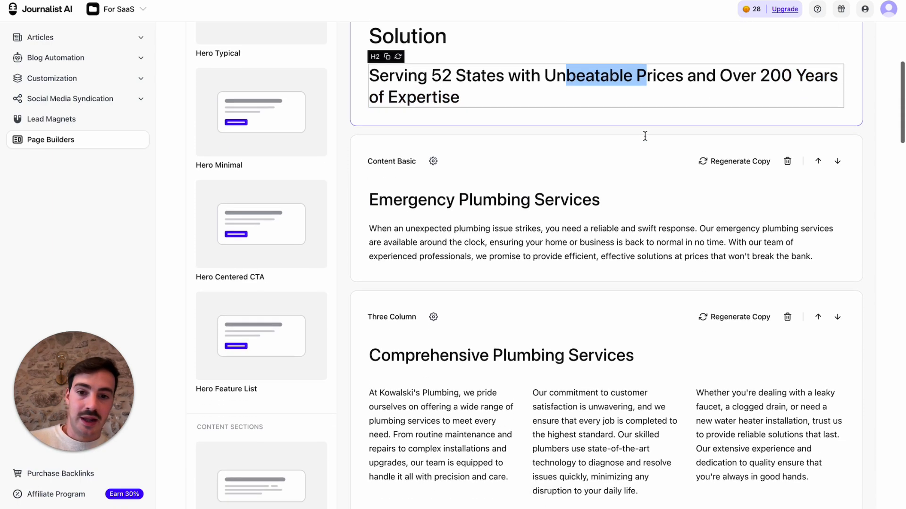
scroll("down", 3)
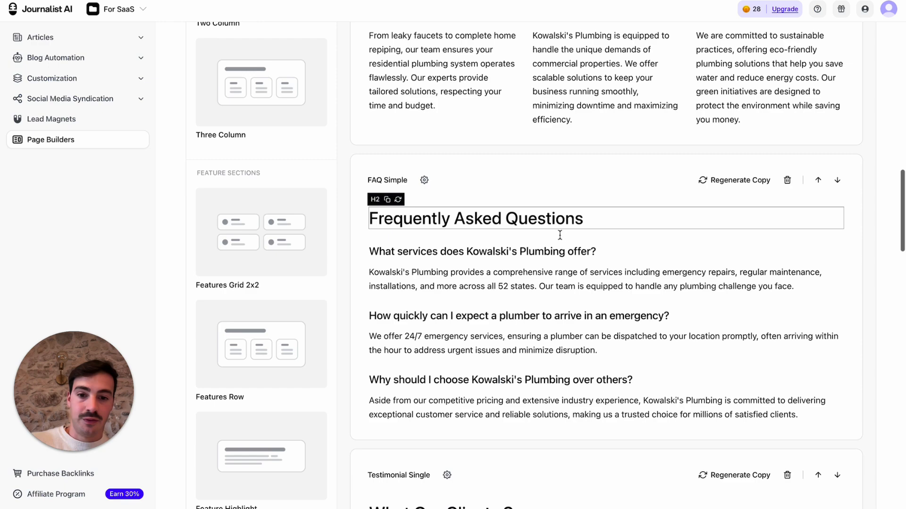
scroll("up", 3)
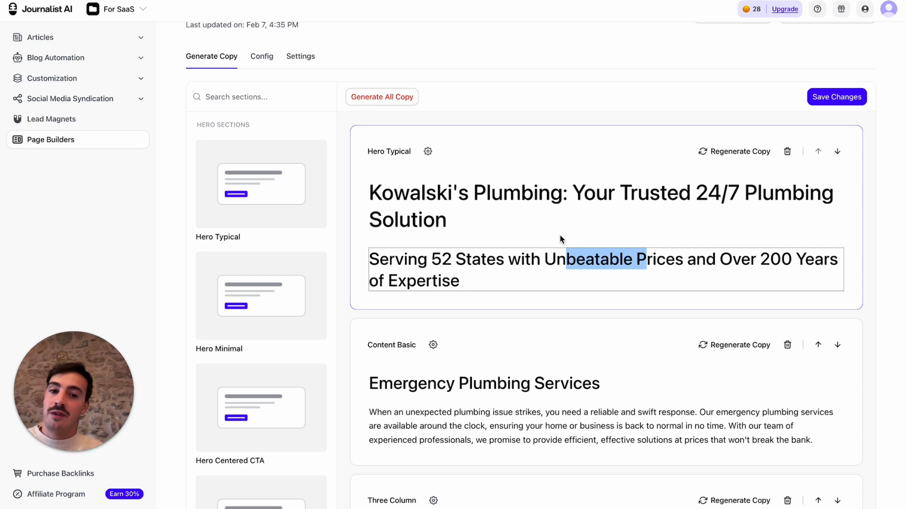
scroll("down", 3)
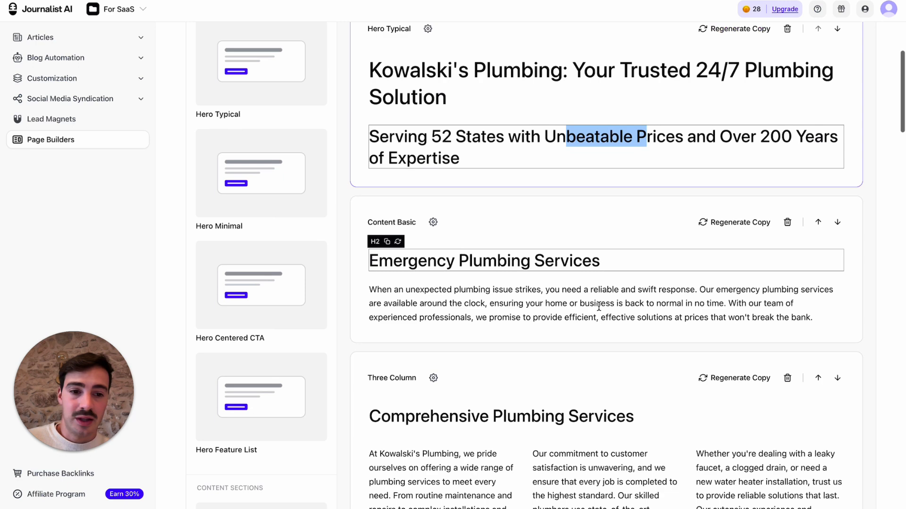
left_click(733, 222)
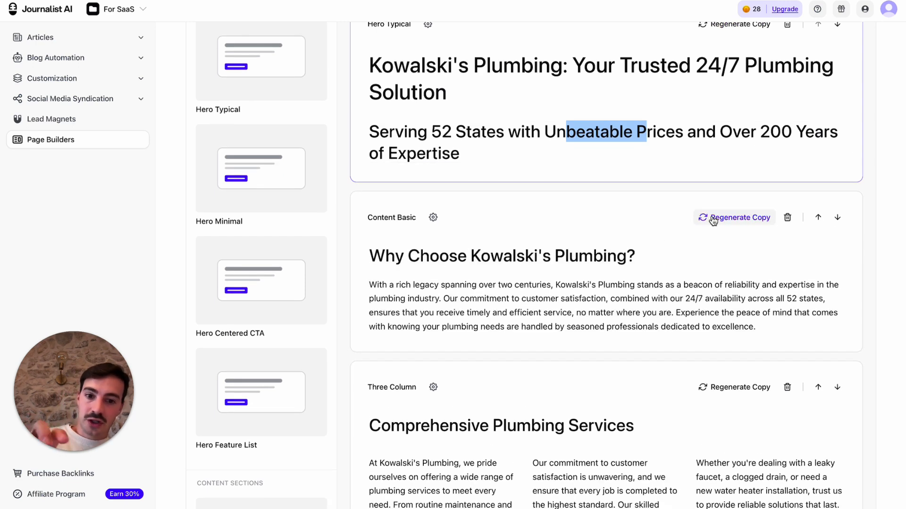
scroll("down", 3)
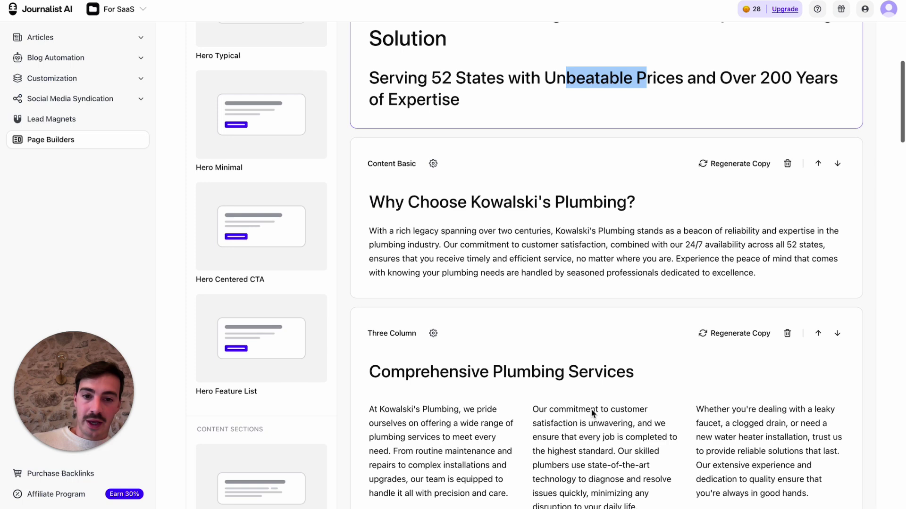
scroll("down", 3)
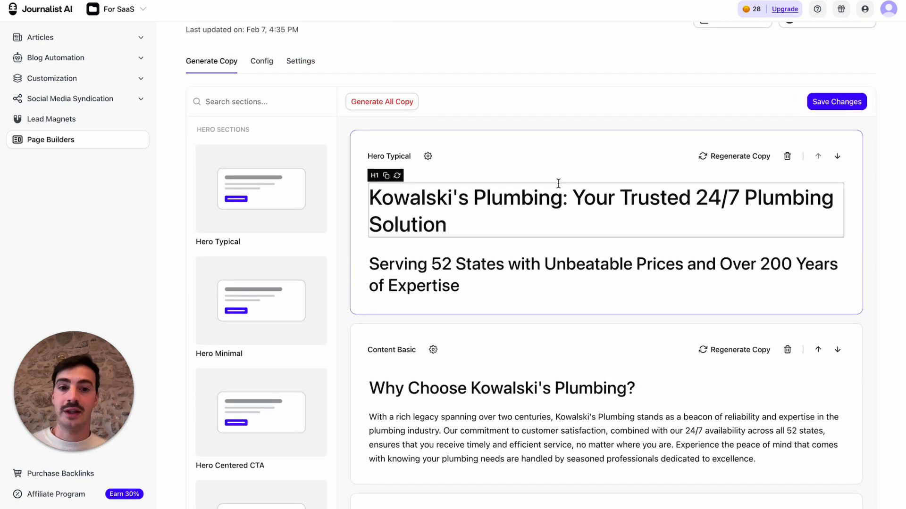
scroll("down", 3)
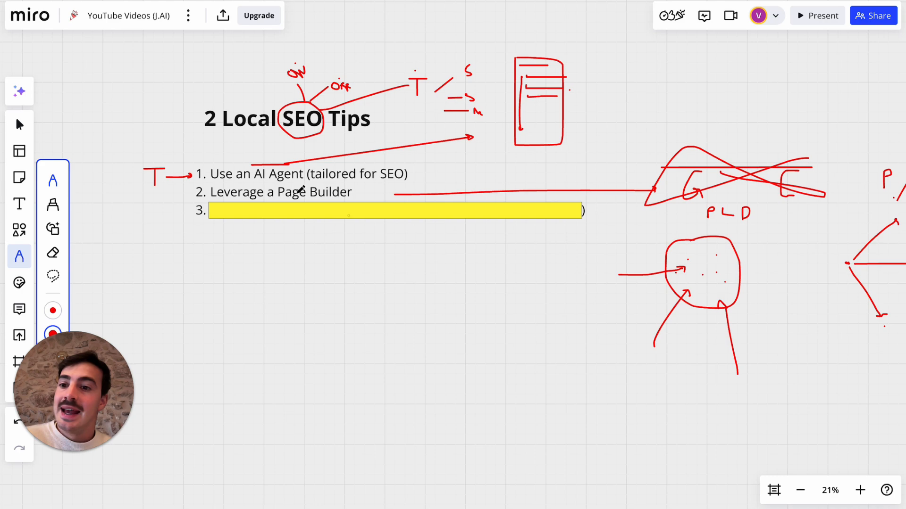
Step: Make tip 3 'Bonus: Use Lead Magnets (increase value from traffic captured)' and sketch two boxes below
left_click(19, 124)
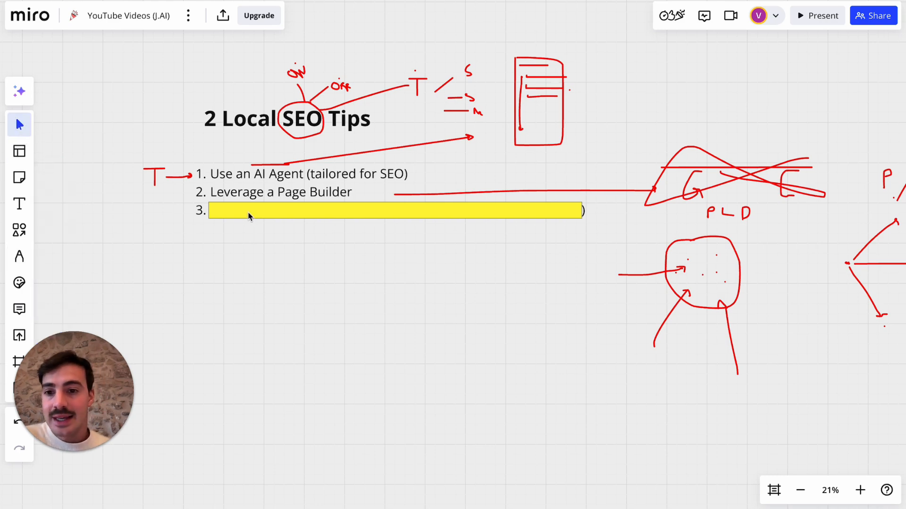
type("Bonus: Use Lead Magnets (increase value from traffic captured)")
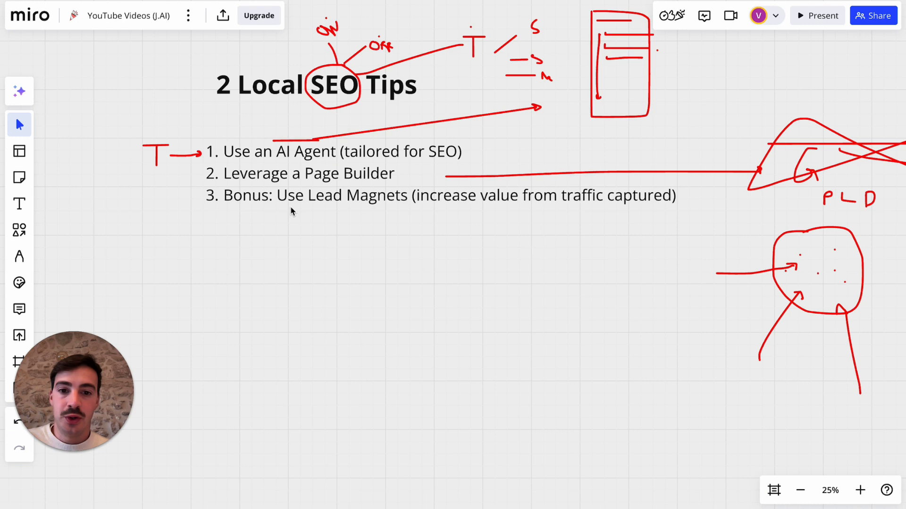
left_click(19, 256)
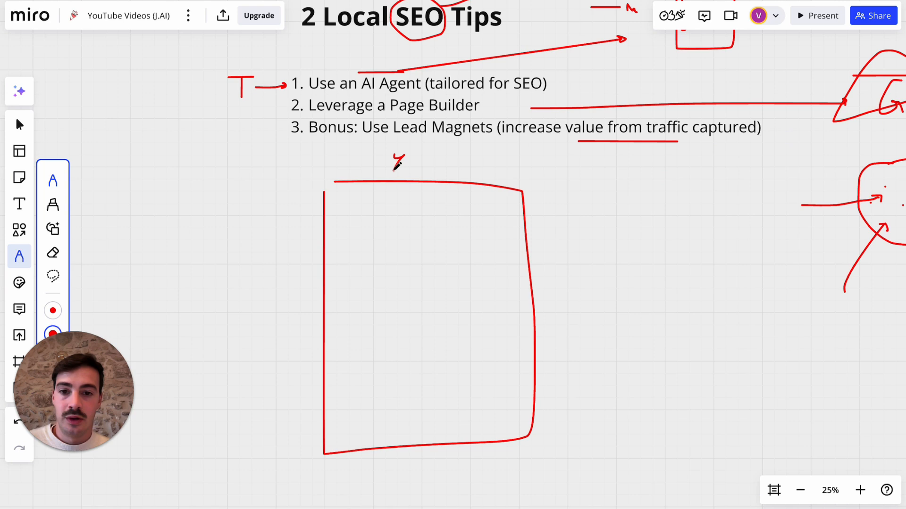
left_click_drag(592, 185, 786, 465)
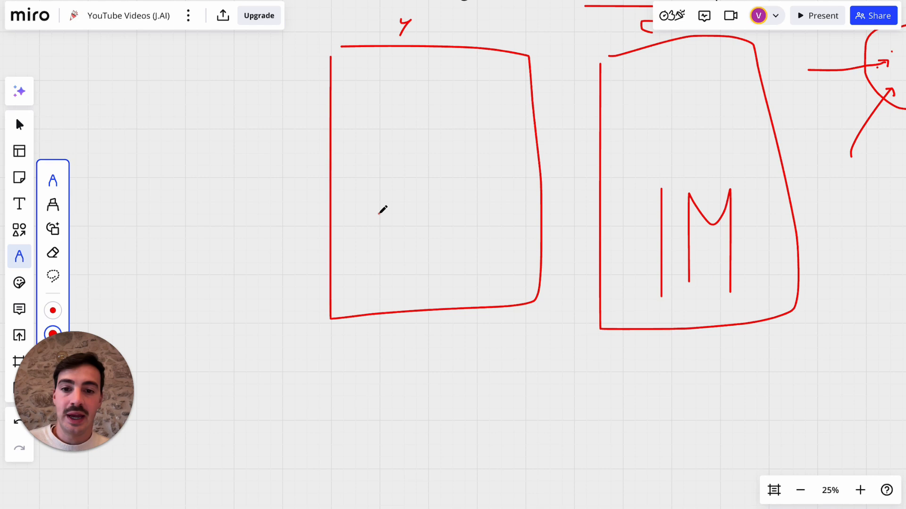
left_click_drag(381, 214, 459, 231)
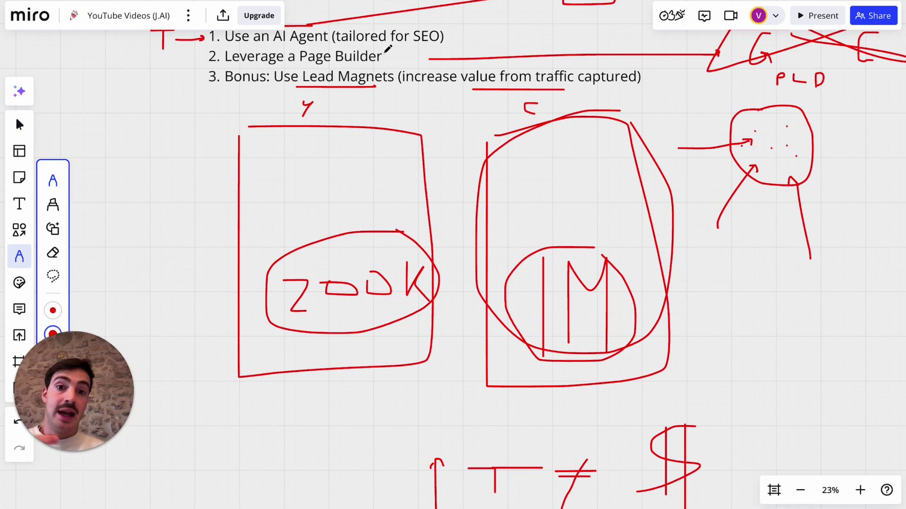
scroll("down", 3)
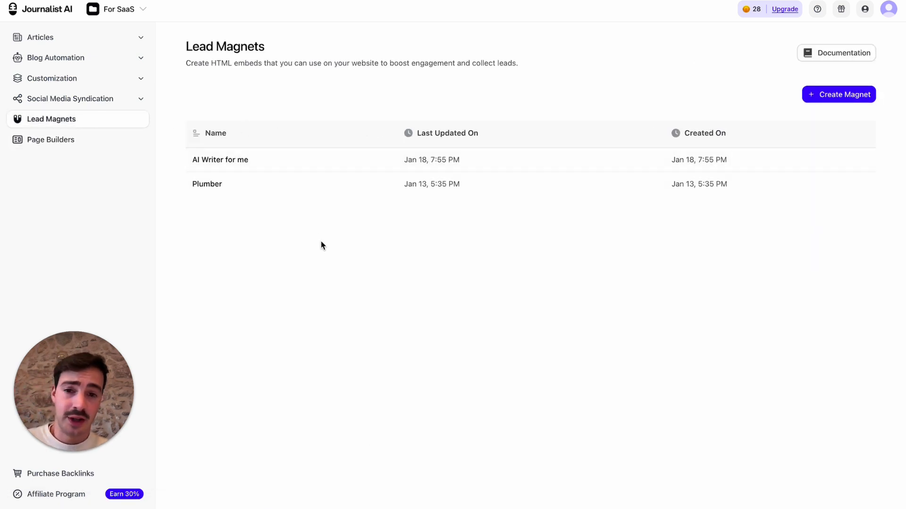
Step: In the Plumber lead magnet preview, get a $75 clogged-toilet quote and sign up with an email
left_click(206, 184)
type("my toilet is clogged, how much do you charge to fix it?")
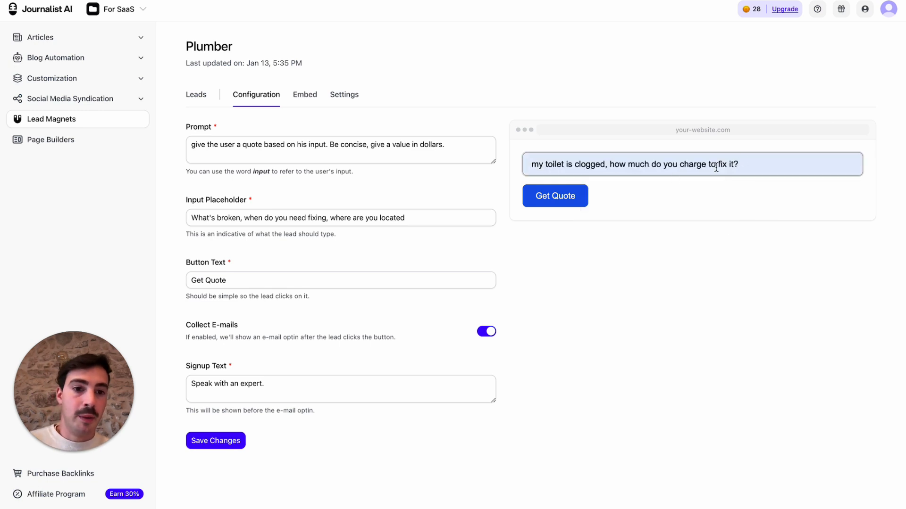
left_click(554, 196)
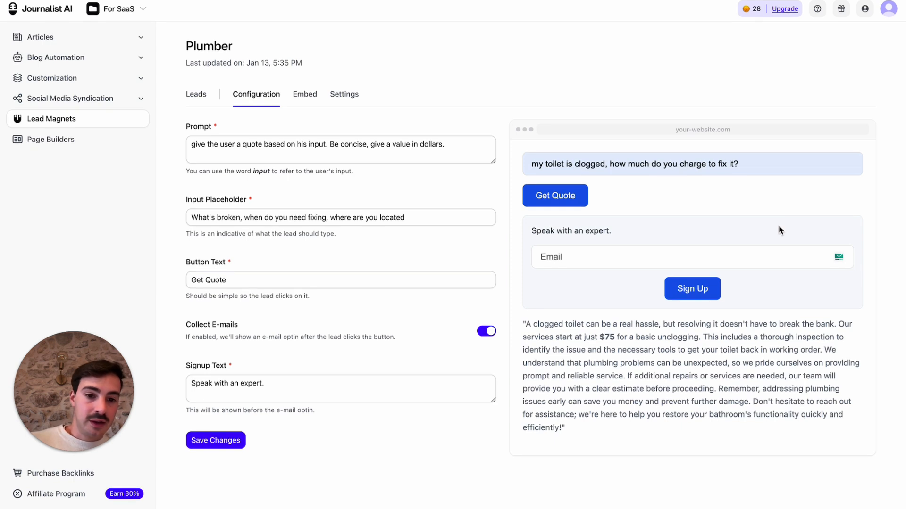
double_click(607, 337)
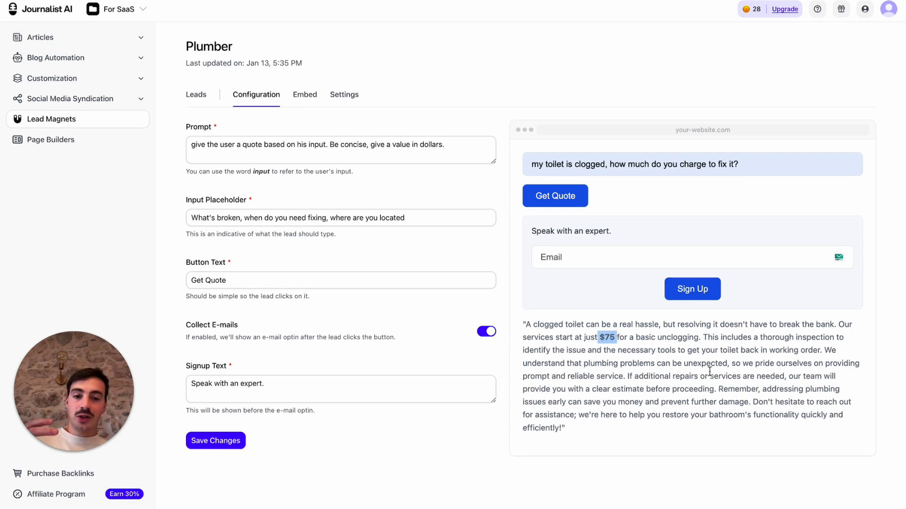
mouse_move(709, 165)
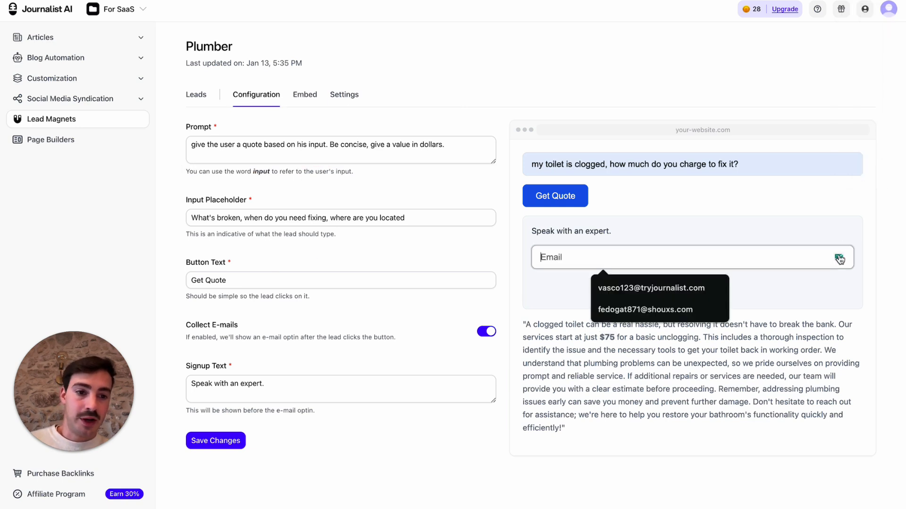
left_click(646, 309)
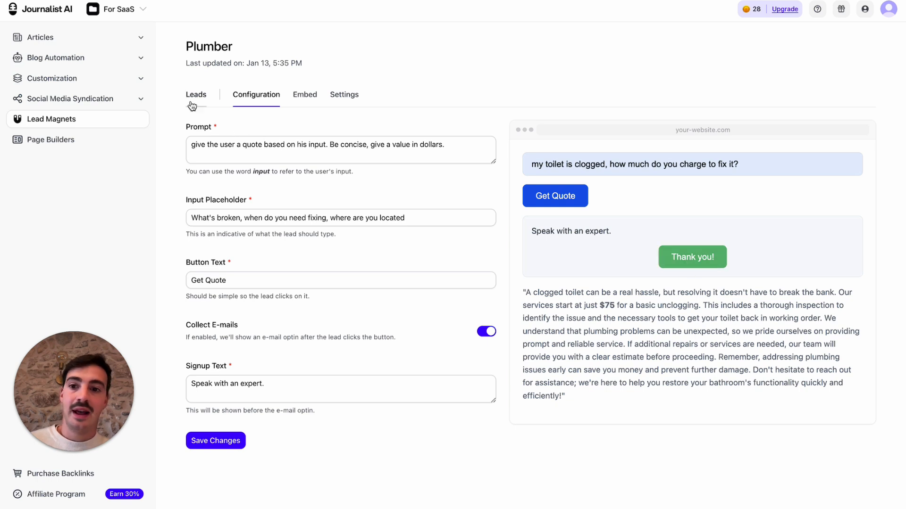
Step: After checking Leads, add Kowalski Plumbing's name plus price-range and time-to-fix requests to the prompt
left_click(195, 94)
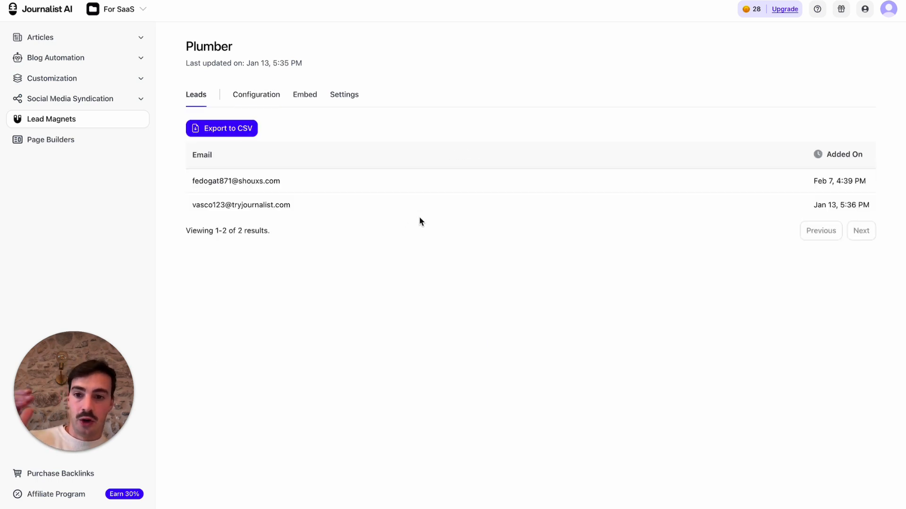
left_click(256, 94)
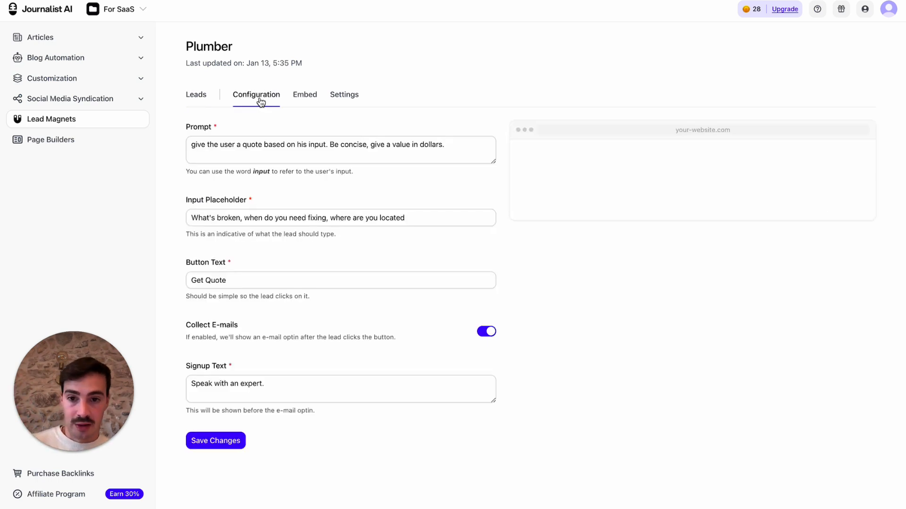
type("My company is called Kow")
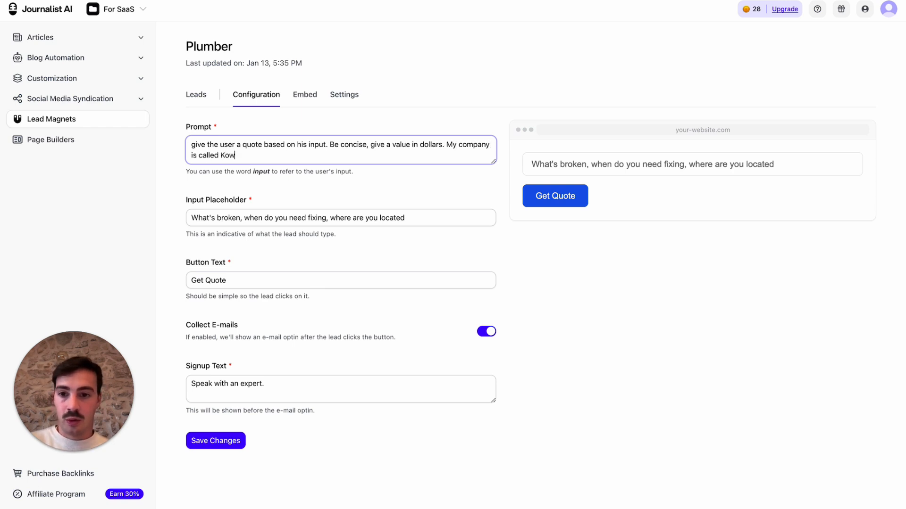
type("alski Pumbing.")
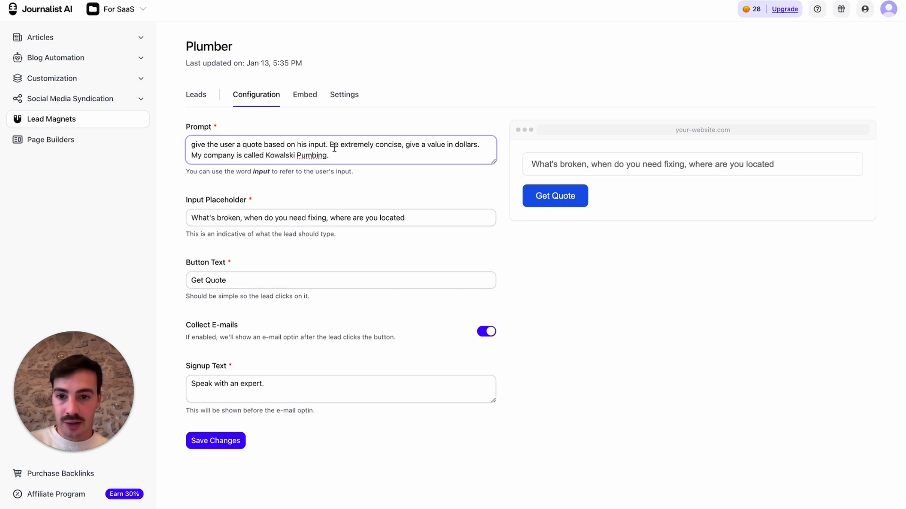
type("Give t")
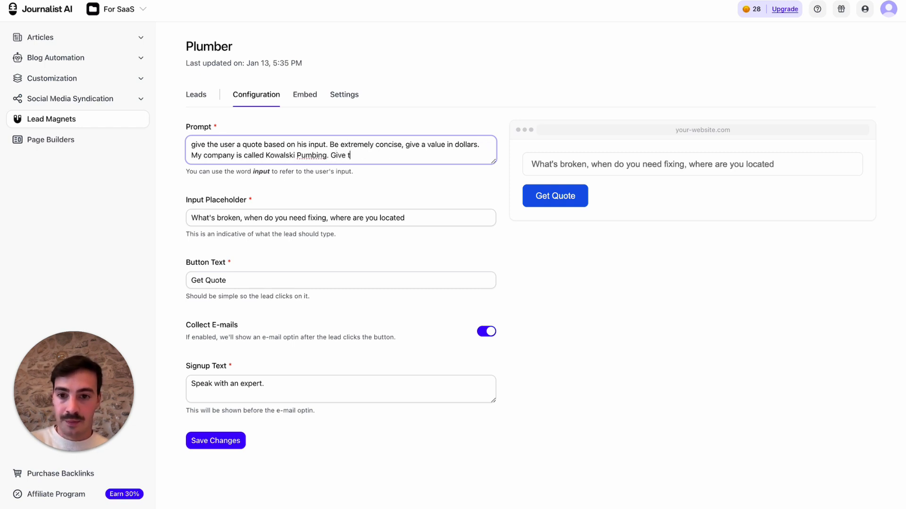
type("hem a price range ad")
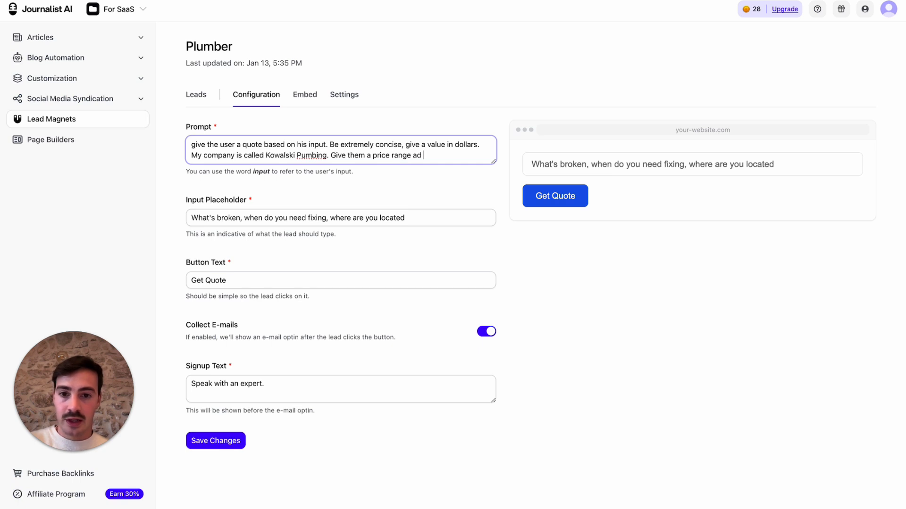
type("s well as a time to fix.")
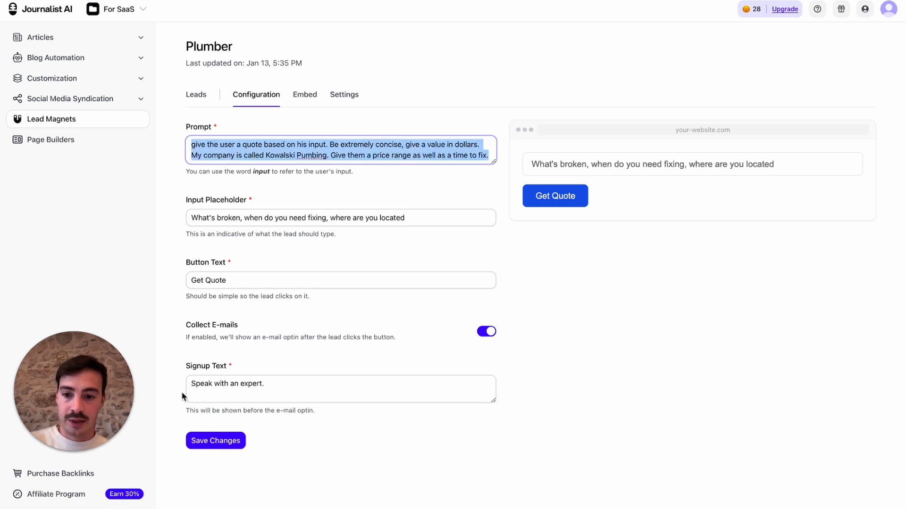
Step: Save the Plumber prompt, disable Collect E-mails, and get a $100–$250, 1–2 hour test quote
left_click(215, 441)
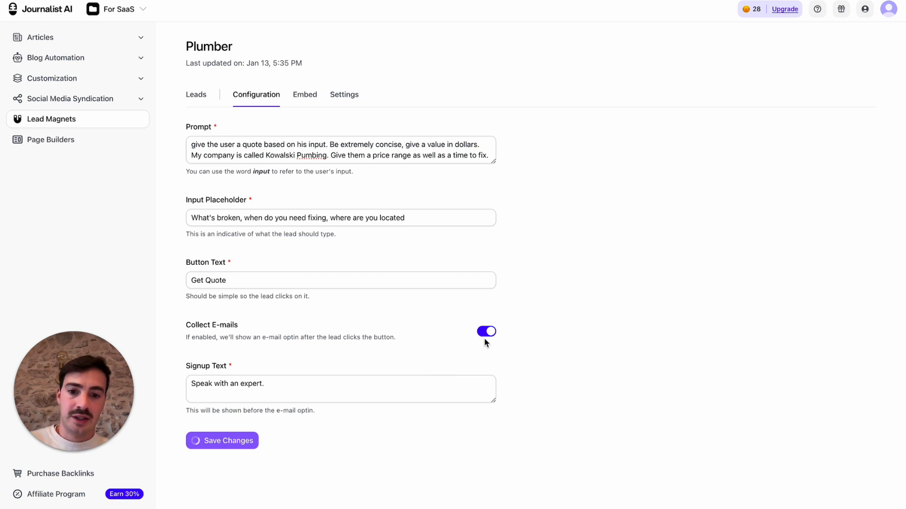
left_click(486, 331)
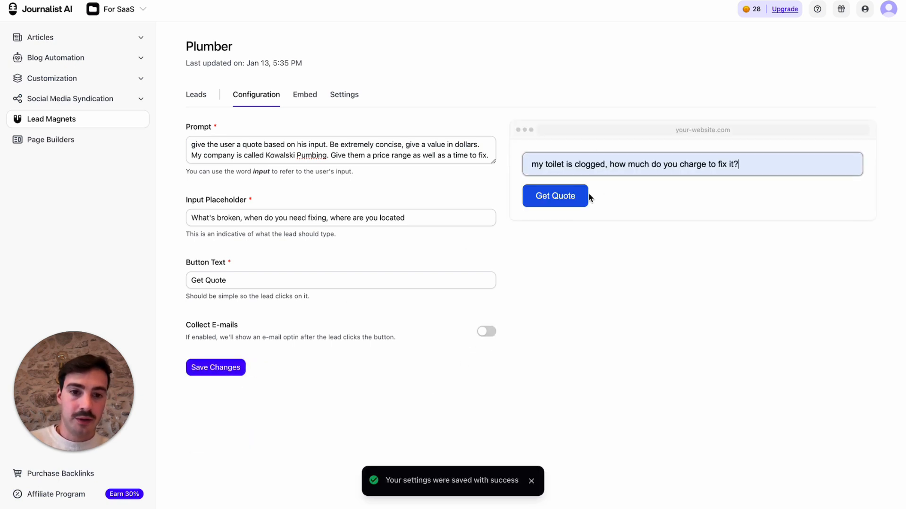
left_click(555, 195)
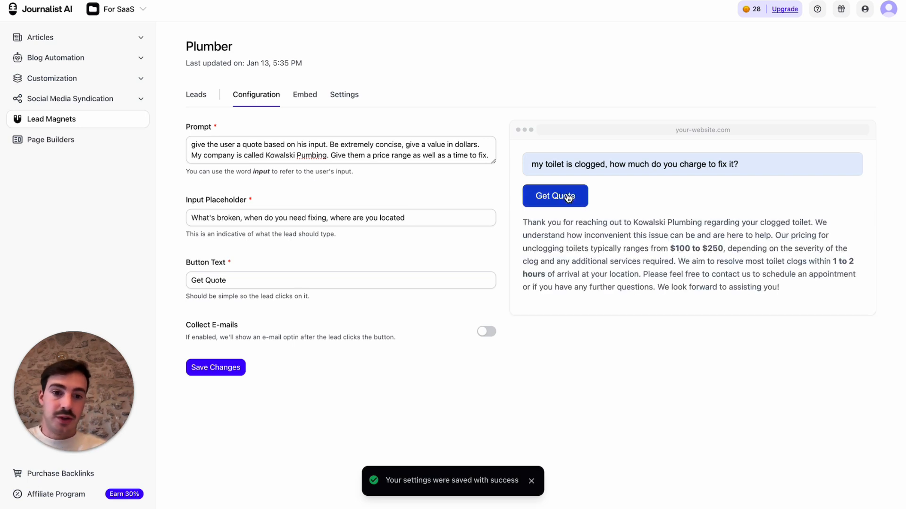
left_click_drag(632, 222, 732, 222)
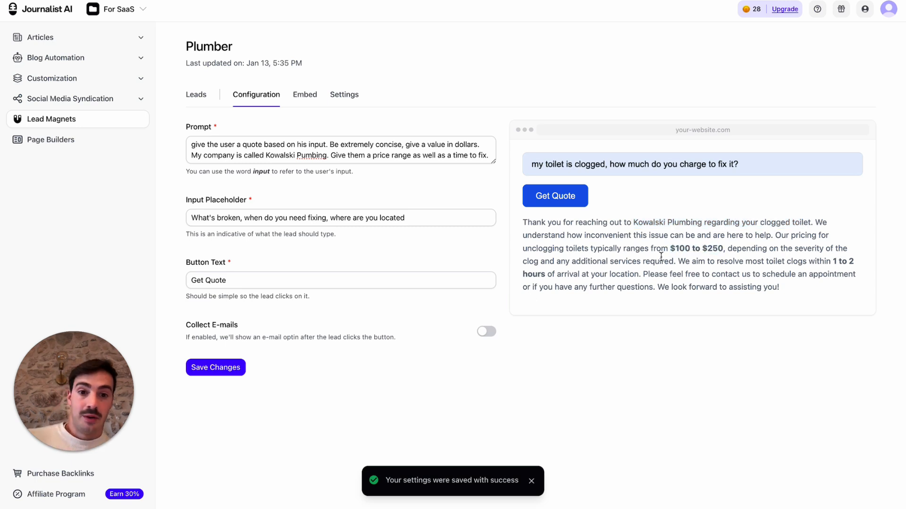
mouse_move(502, 141)
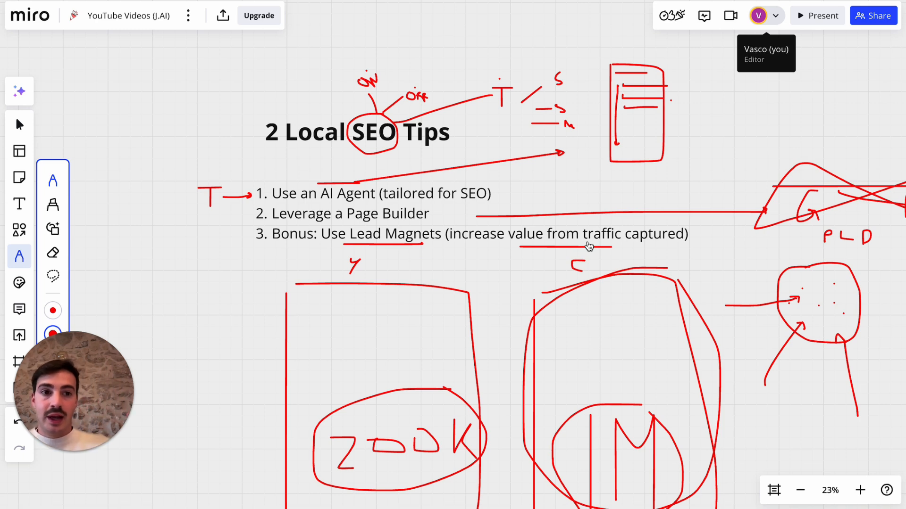
mouse_move(704, 121)
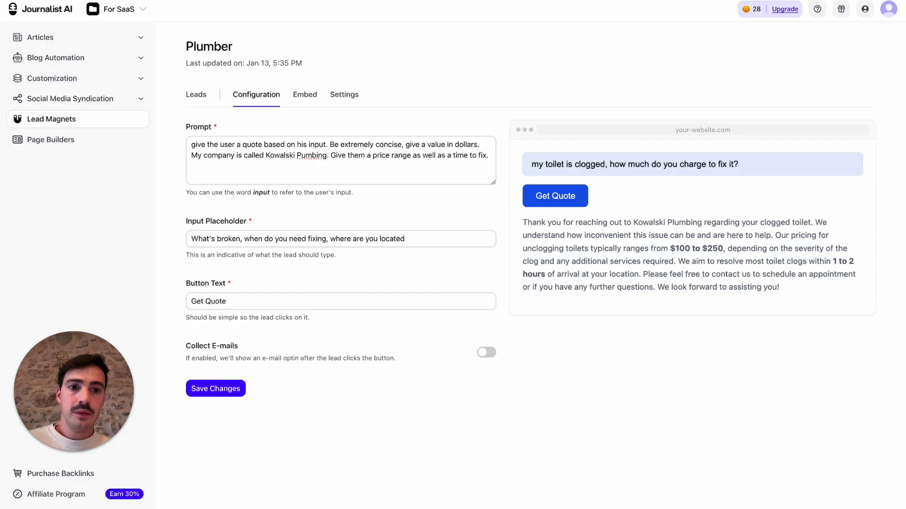
left_click(816, 10)
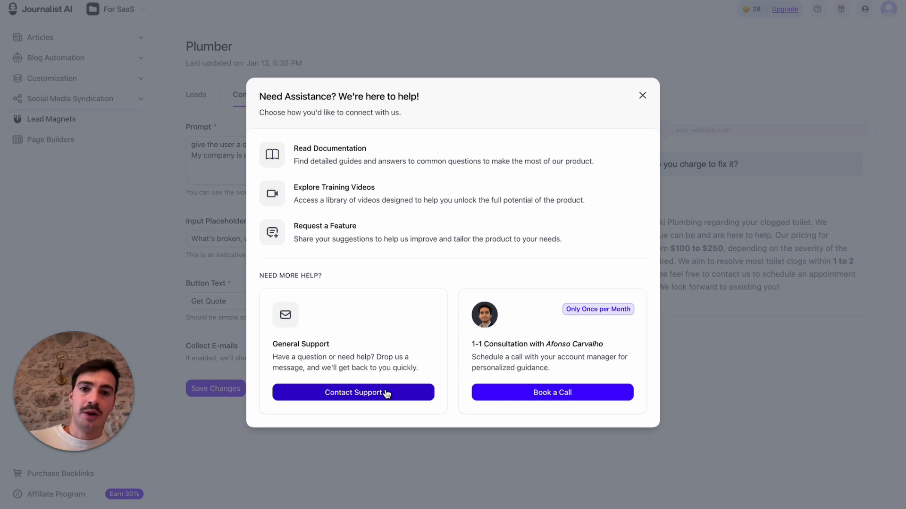
left_click(643, 95)
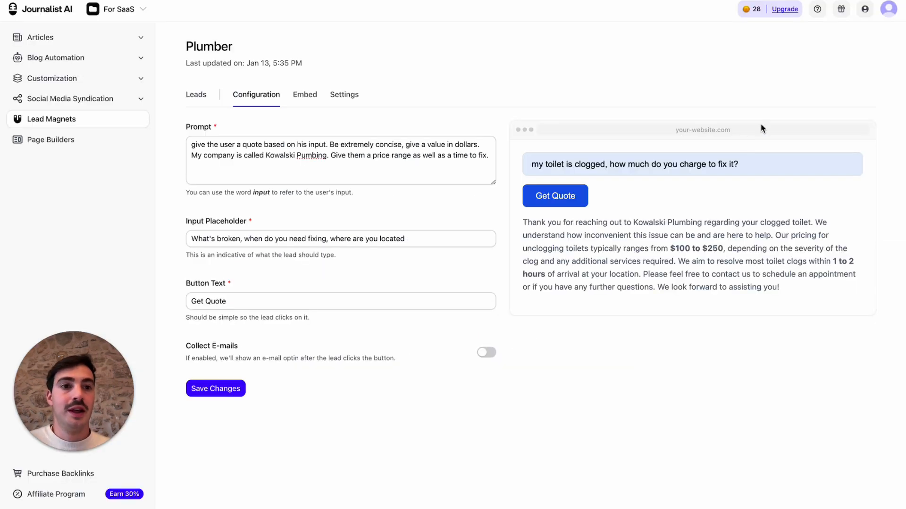